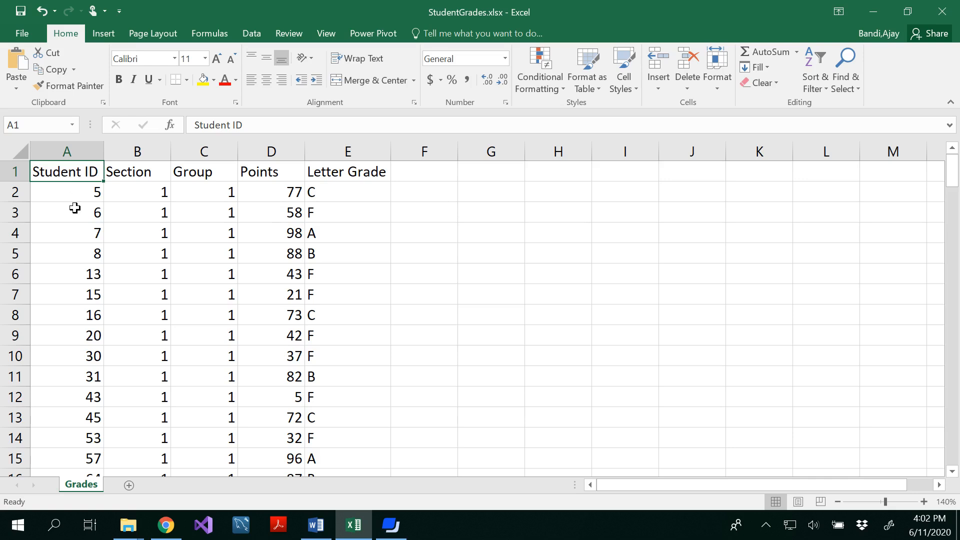
pyautogui.moveTo(214, 186)
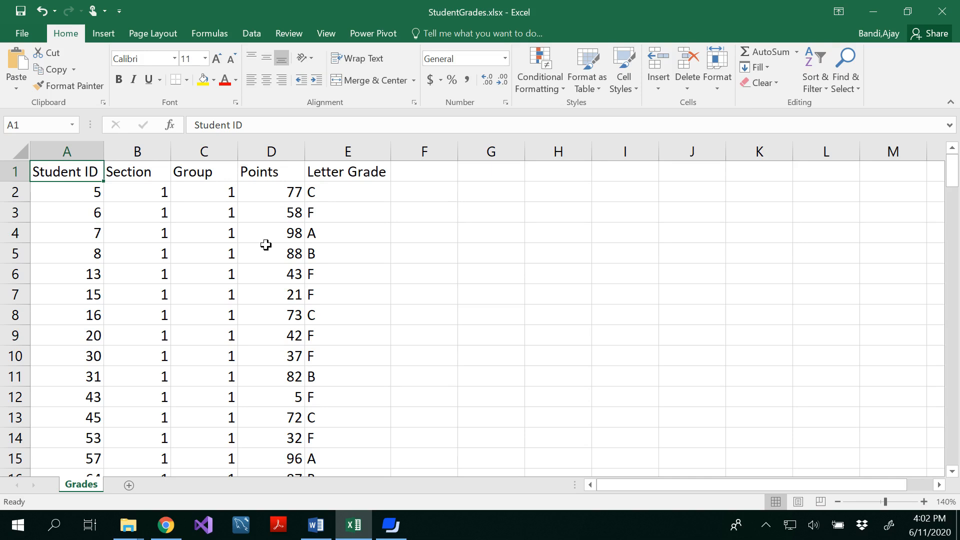
pyautogui.moveTo(93, 307)
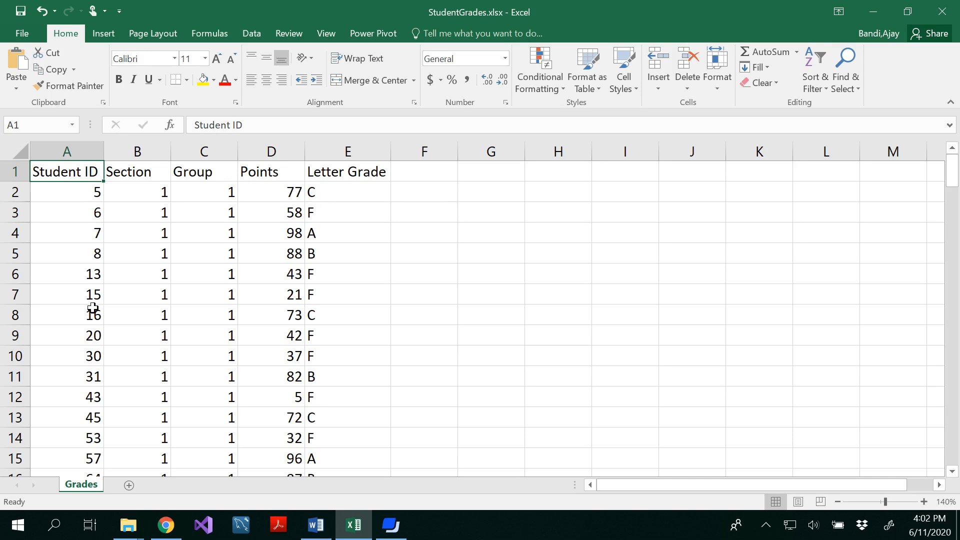
# Enable Data-tab filters on the grades table, then close the Student ID filter unchanged
pyautogui.scroll(-3)
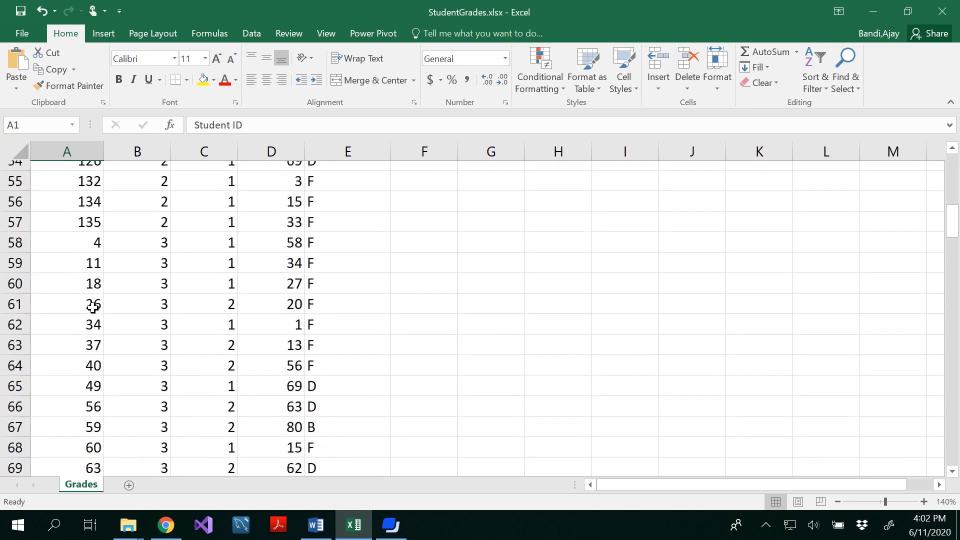
pyautogui.scroll(-3)
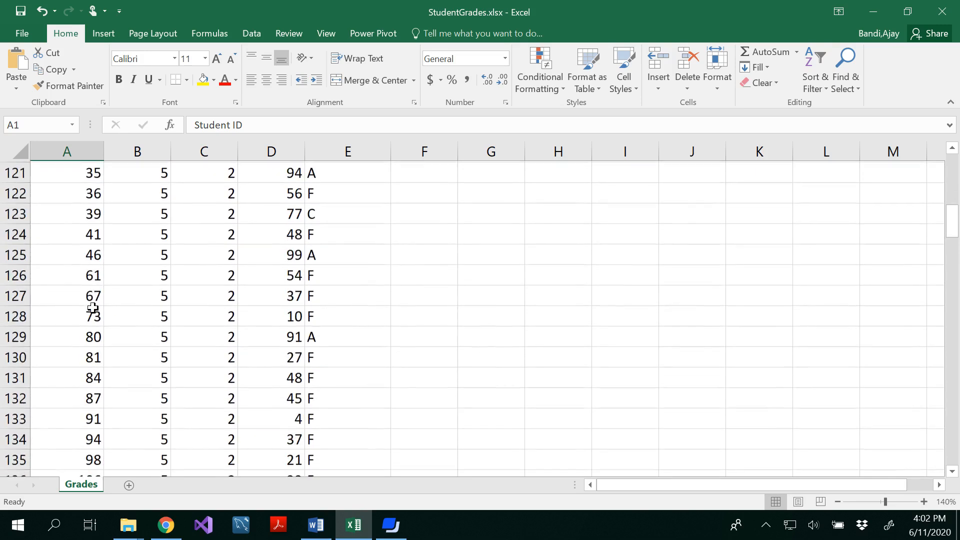
pyautogui.scroll(-3)
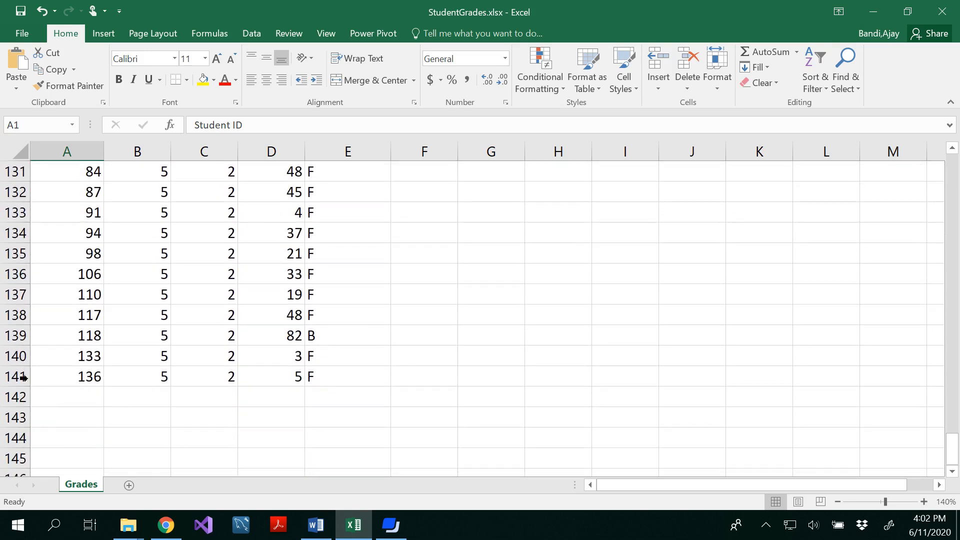
pyautogui.scroll(3)
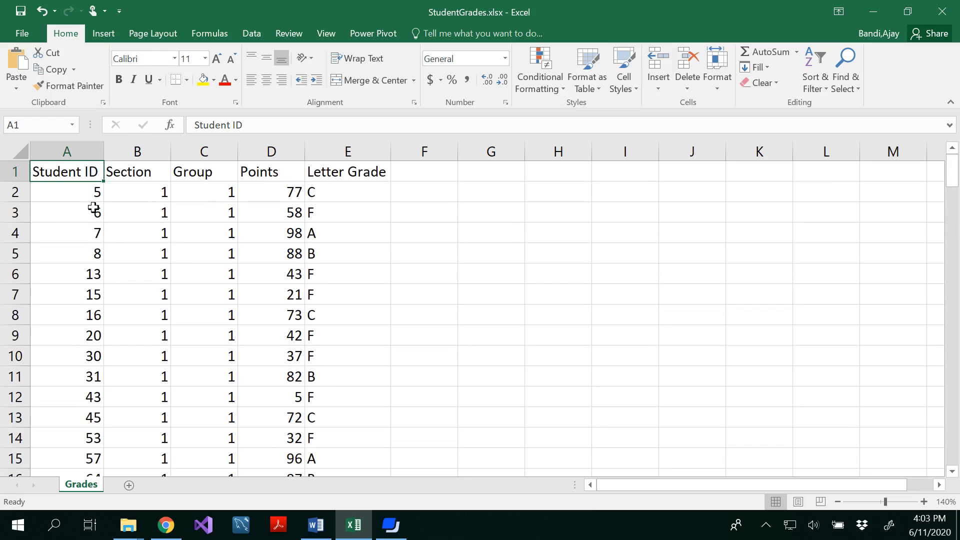
pyautogui.moveTo(92, 199)
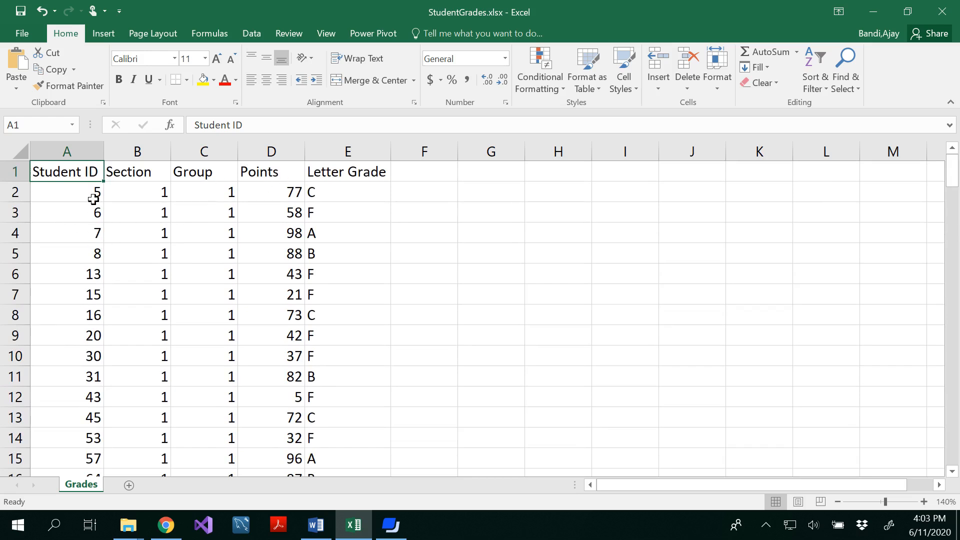
pyautogui.scroll(-3)
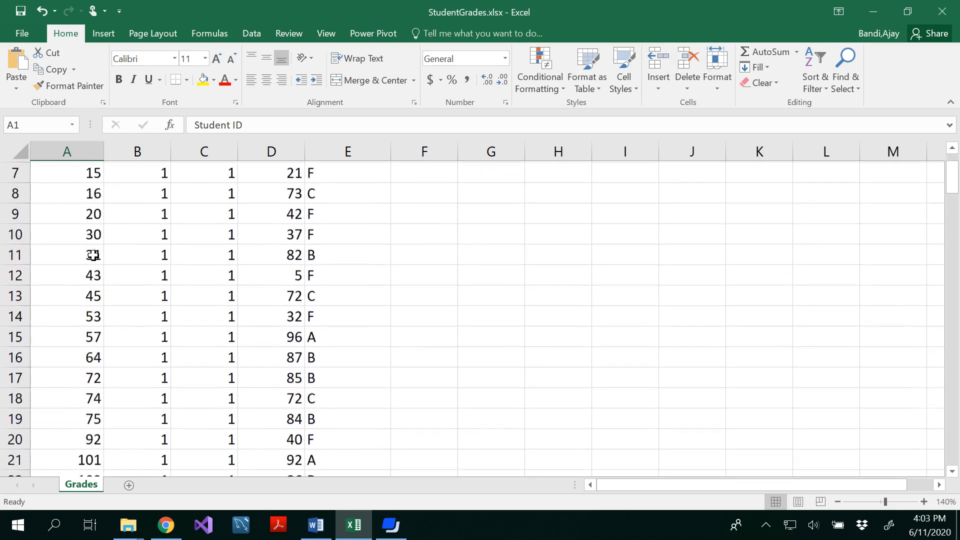
pyautogui.scroll(-3)
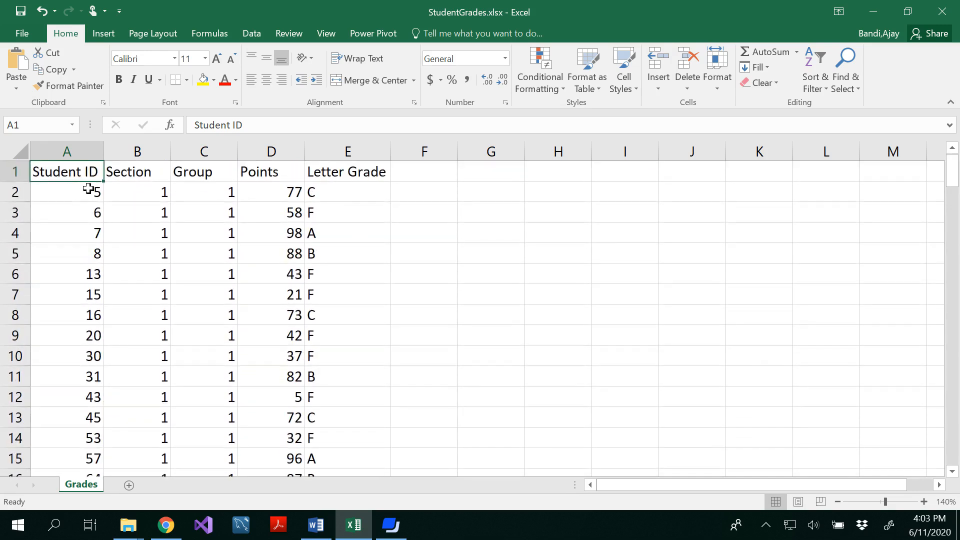
pyautogui.moveTo(95, 281)
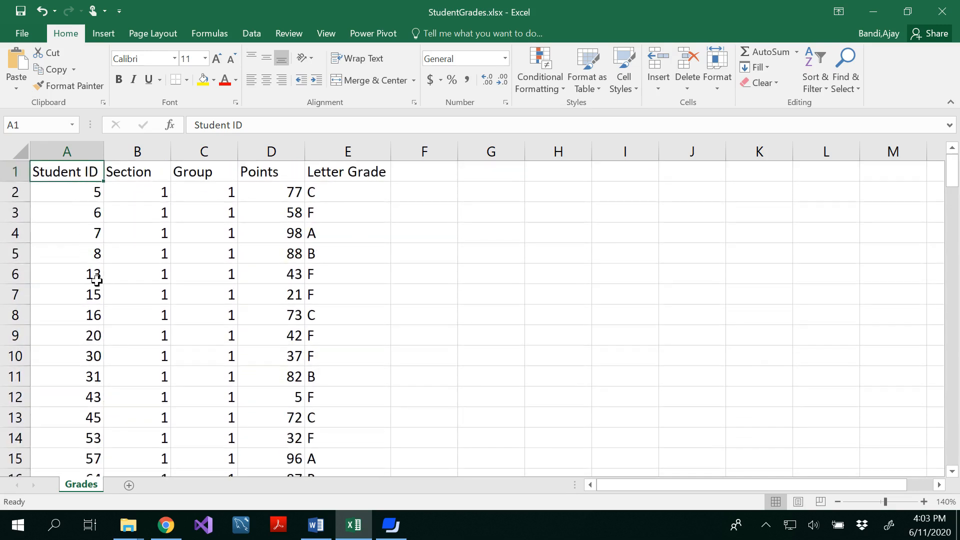
pyautogui.moveTo(85, 355)
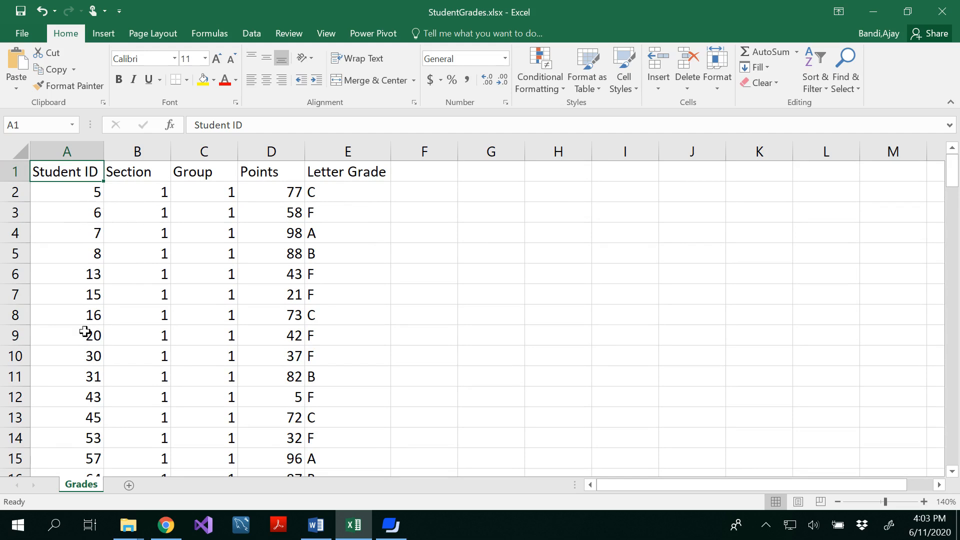
pyautogui.moveTo(210, 33)
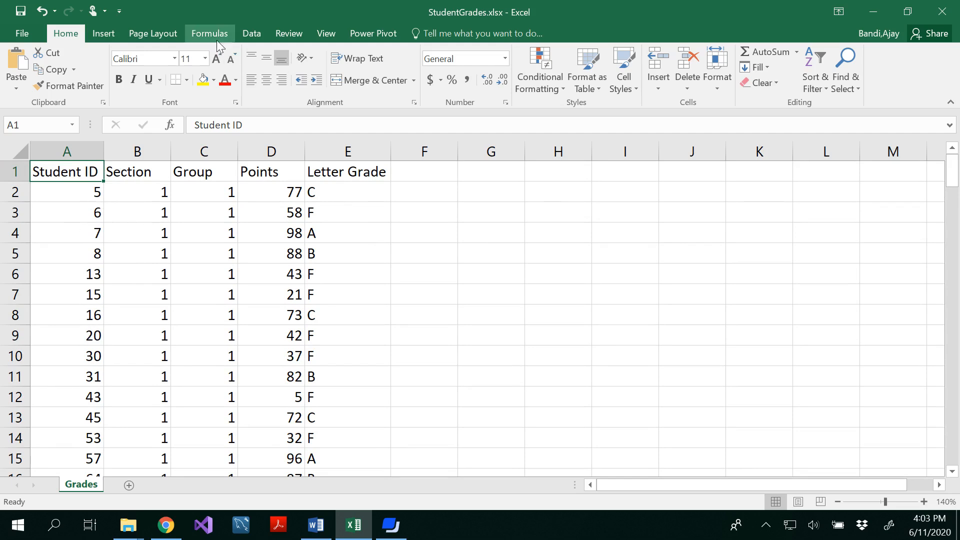
pyautogui.rightClick(218, 46)
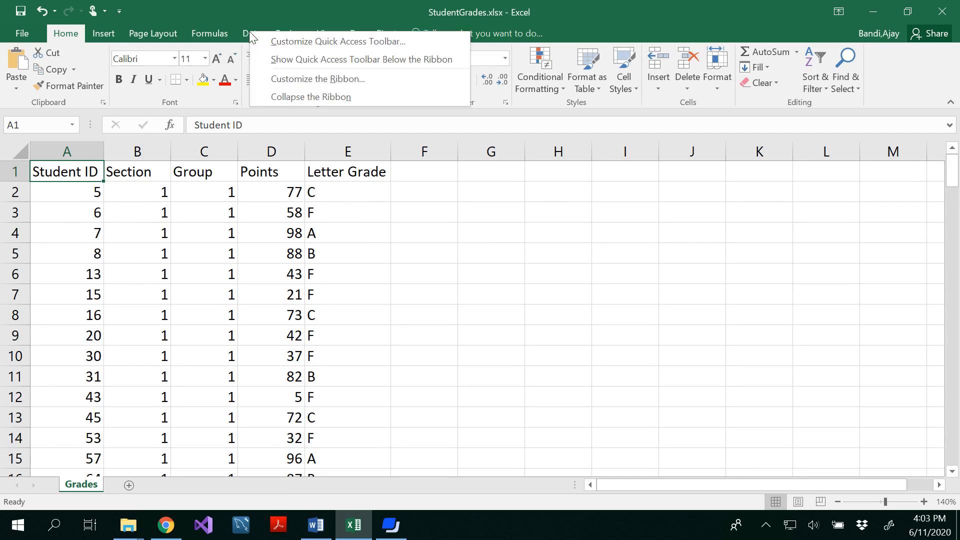
pyautogui.click(251, 33)
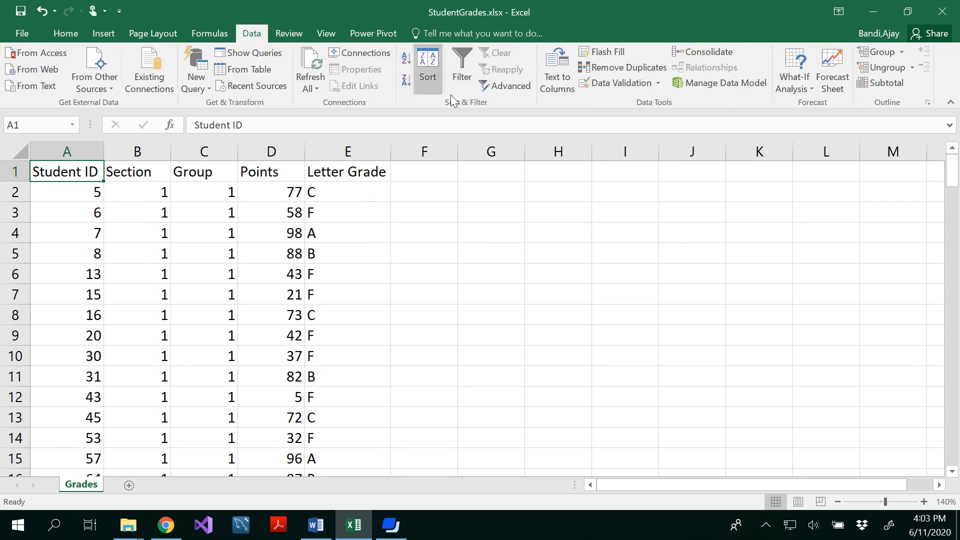
pyautogui.moveTo(461, 67)
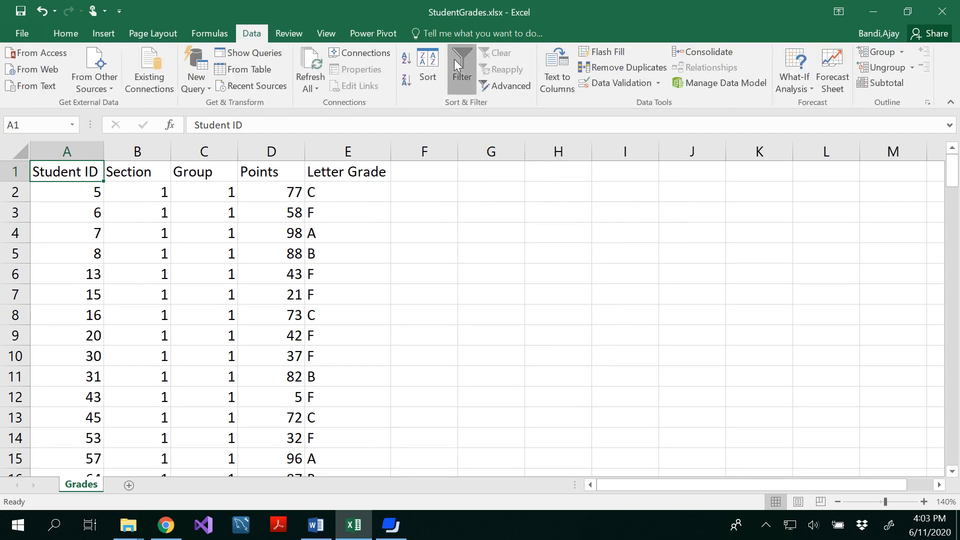
pyautogui.click(461, 63)
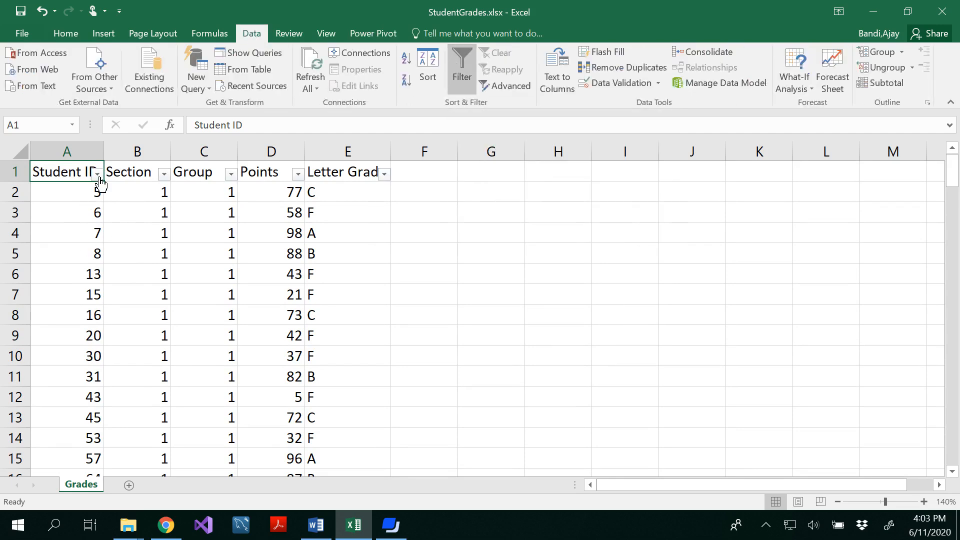
pyautogui.click(96, 173)
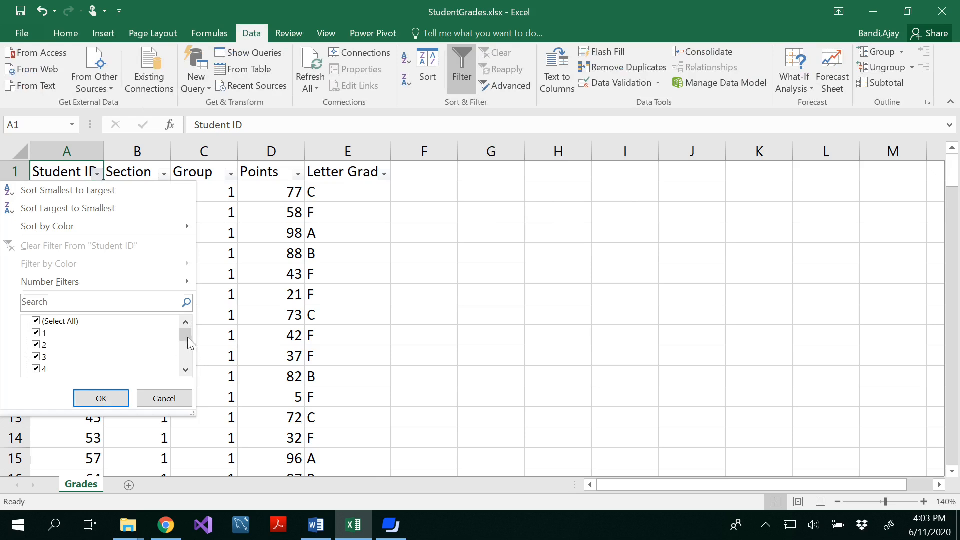
pyautogui.scroll(-3)
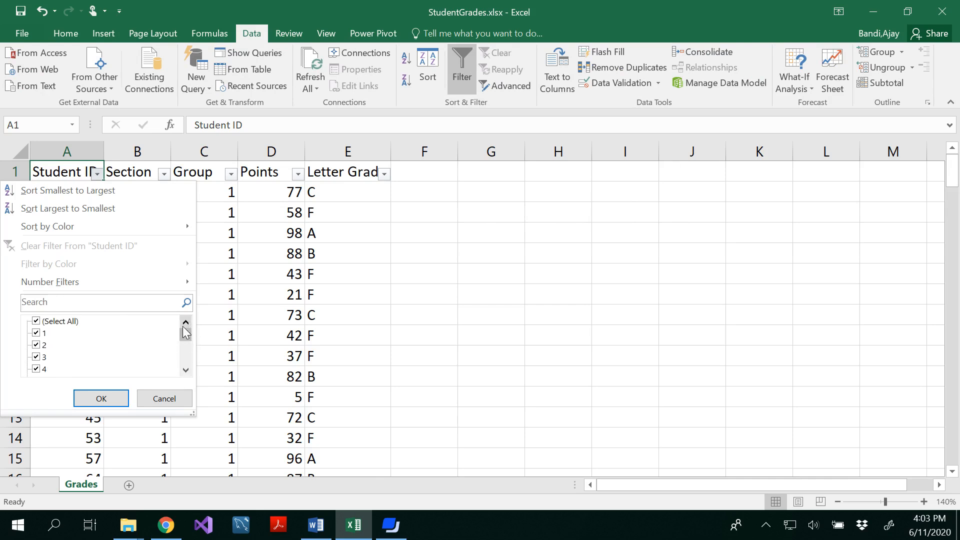
pyautogui.click(100, 398)
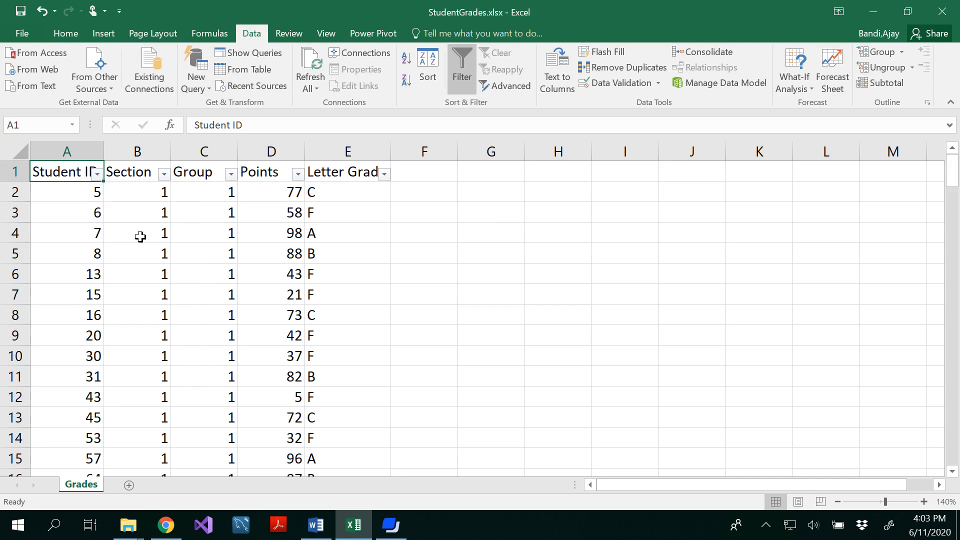
# Inspect the Section filter options and close them without changes
pyautogui.click(163, 174)
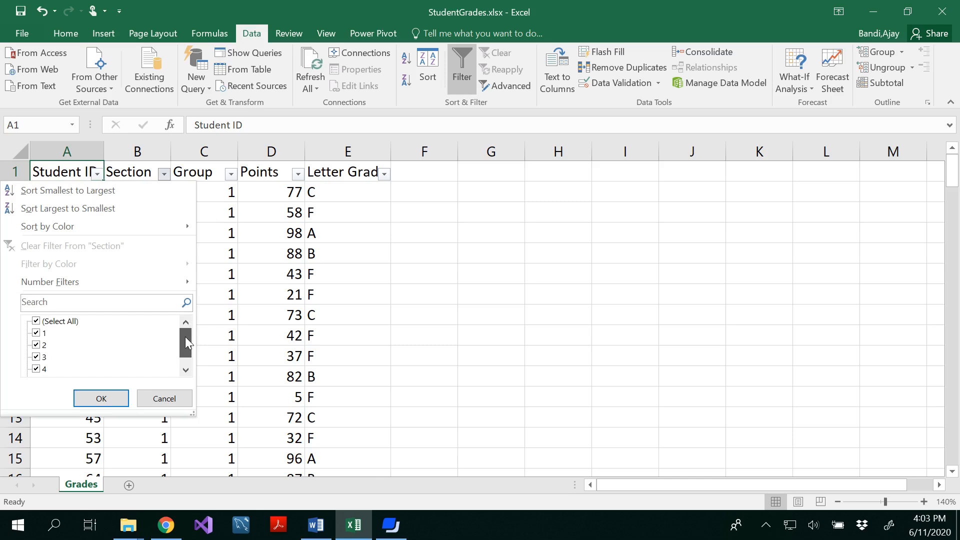
pyautogui.scroll(-3)
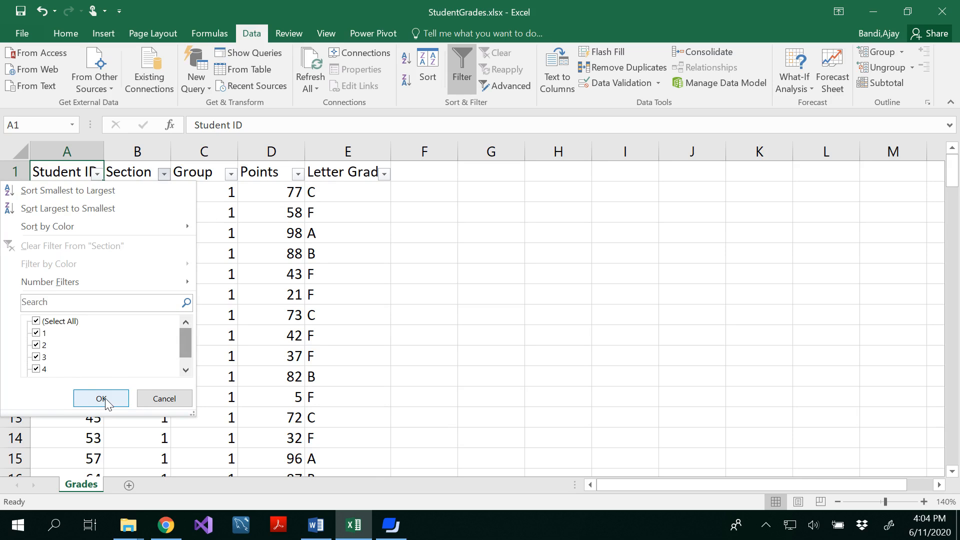
pyautogui.click(101, 398)
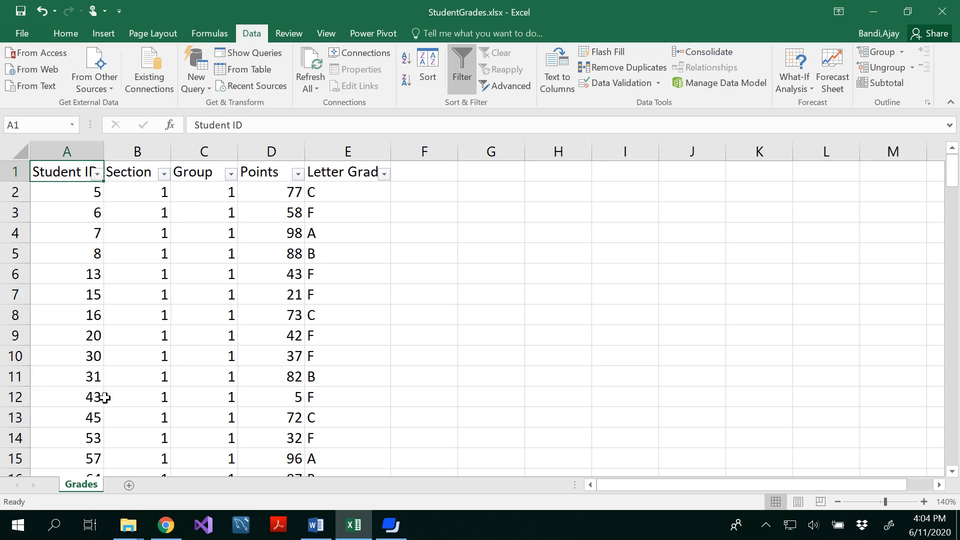
pyautogui.moveTo(158, 216)
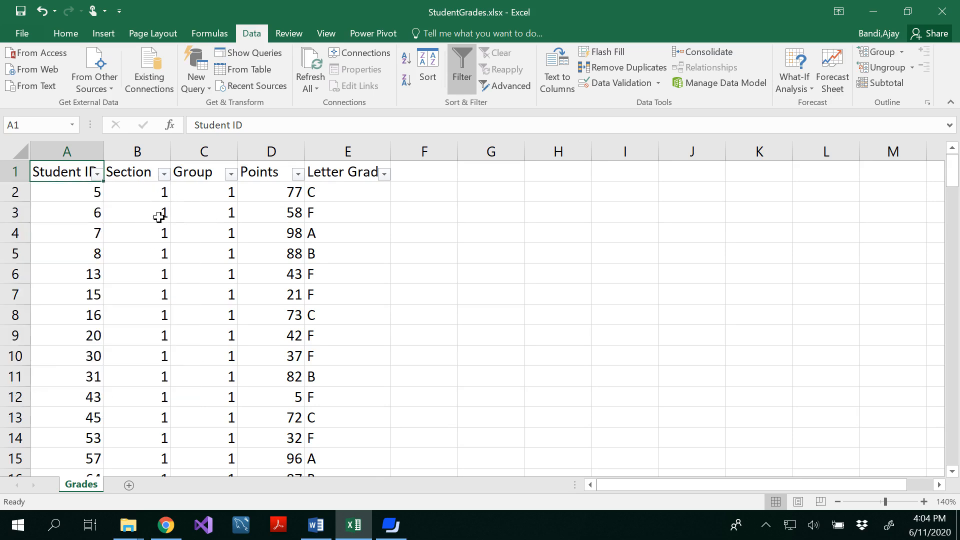
pyautogui.scroll(-3)
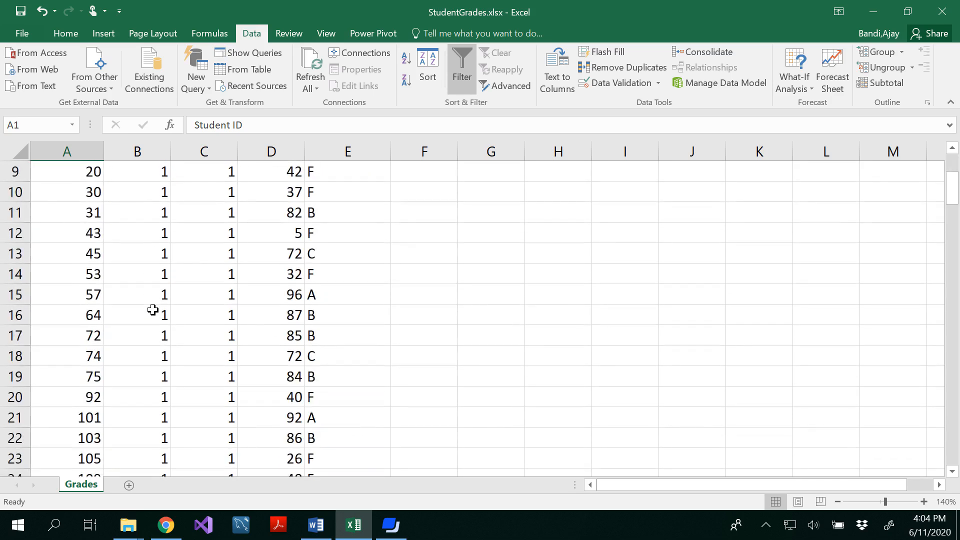
pyautogui.scroll(-3)
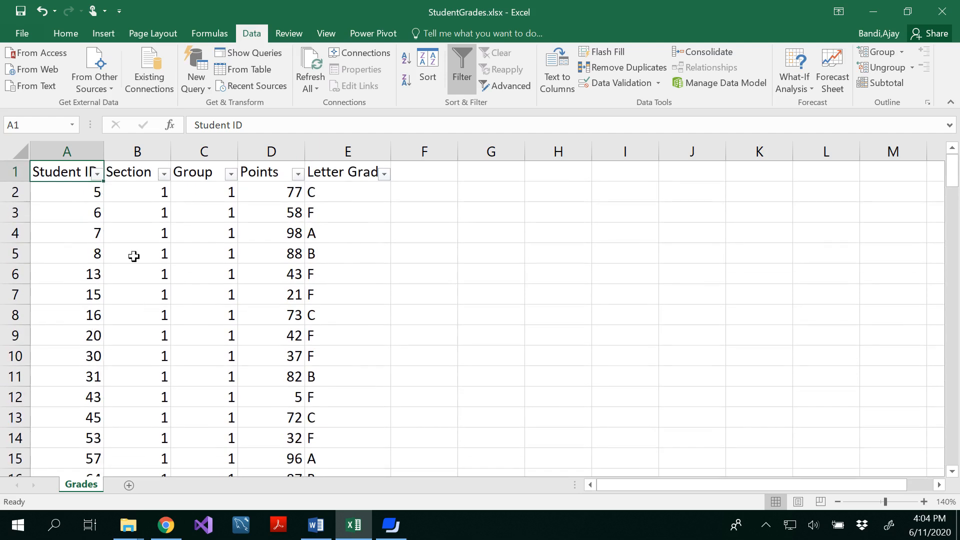
pyautogui.moveTo(131, 234)
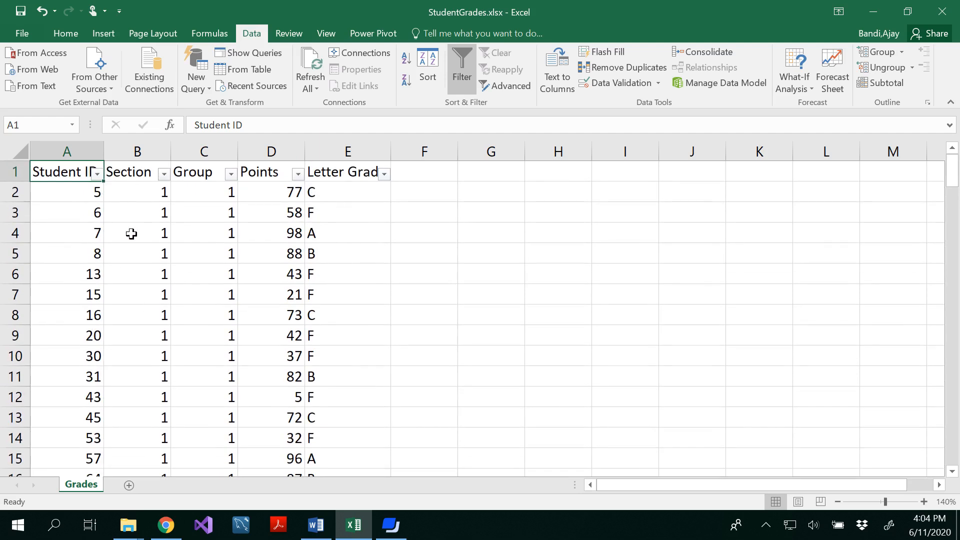
pyautogui.moveTo(144, 237)
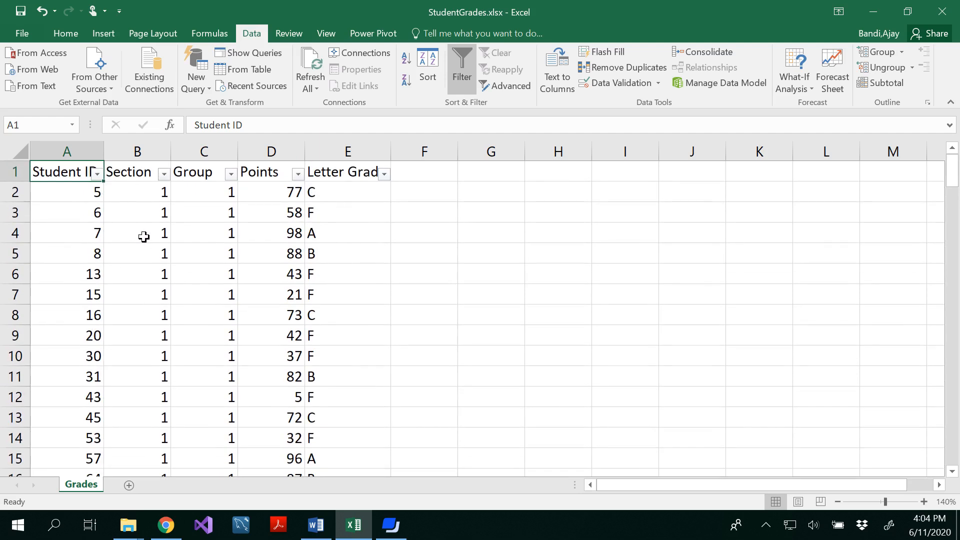
pyautogui.moveTo(143, 243)
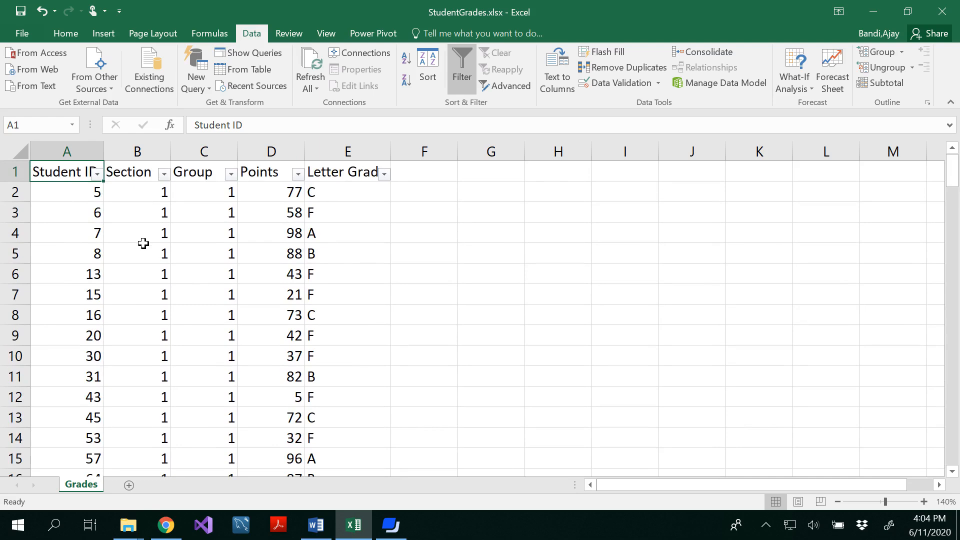
# Filter the Group column to show only group 1
pyautogui.click(231, 174)
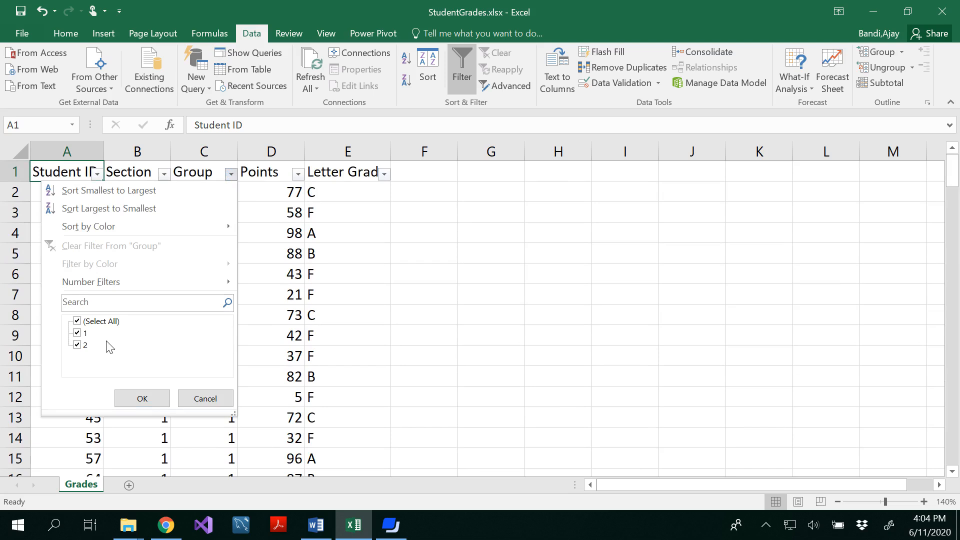
pyautogui.click(77, 321)
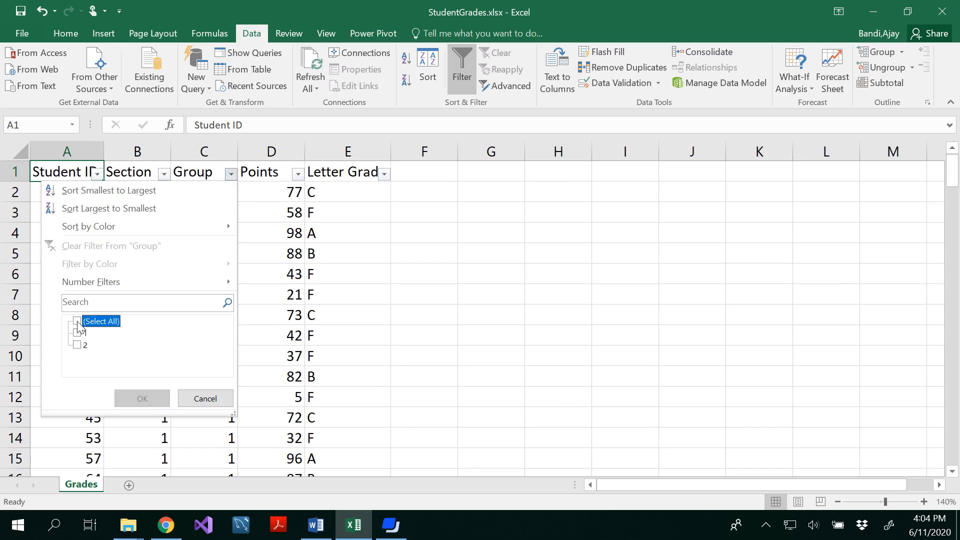
pyautogui.click(141, 398)
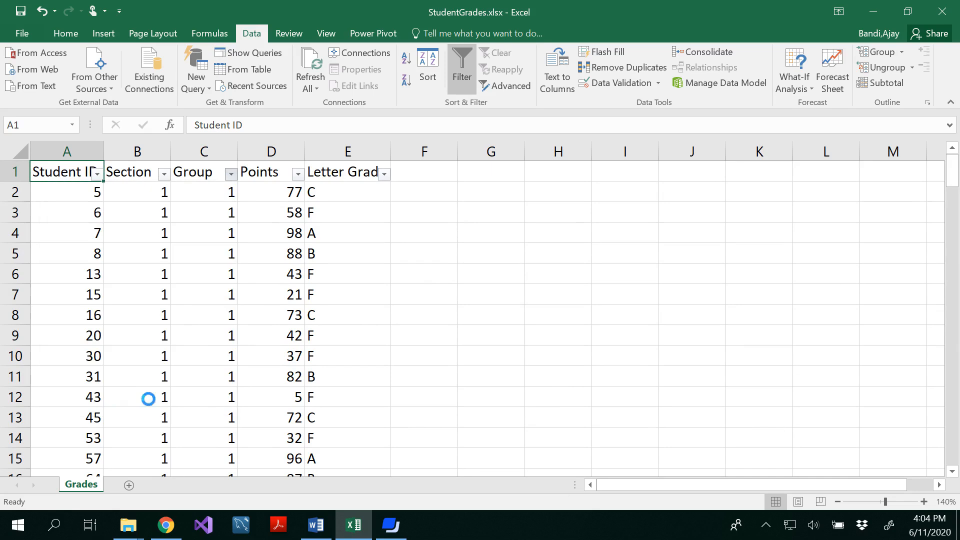
pyautogui.click(231, 174)
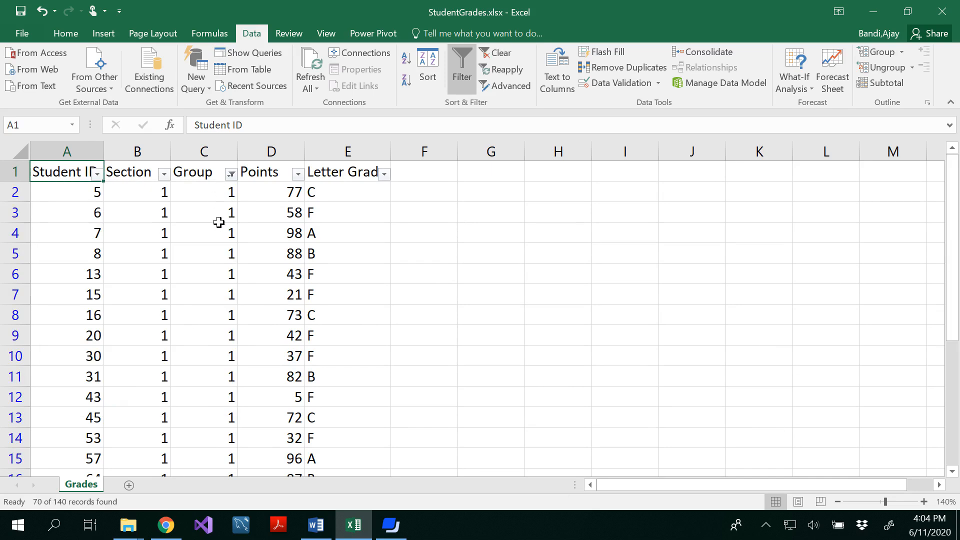
pyautogui.moveTo(156, 192)
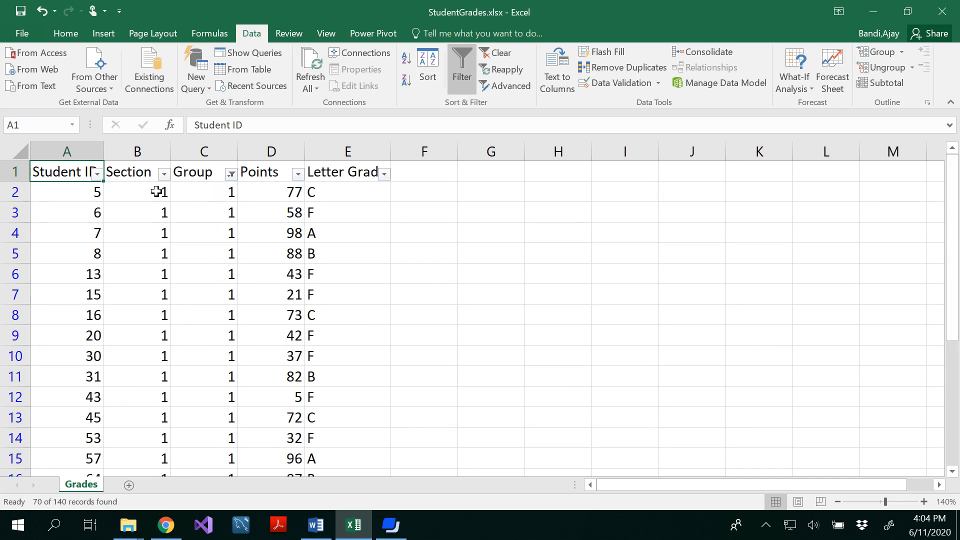
# Switch the Group filter to group 2, leaving the Section and Points filters unchanged
pyautogui.click(162, 174)
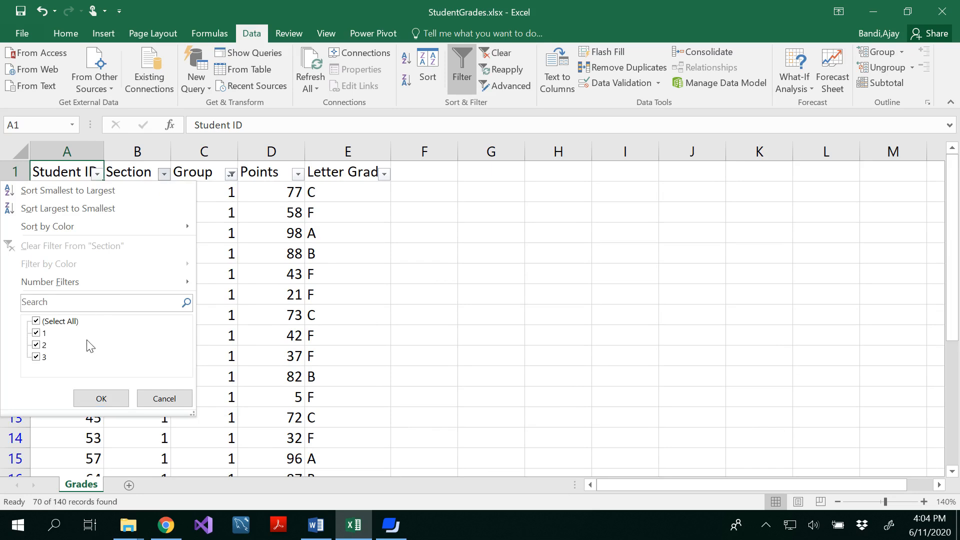
pyautogui.moveTo(84, 366)
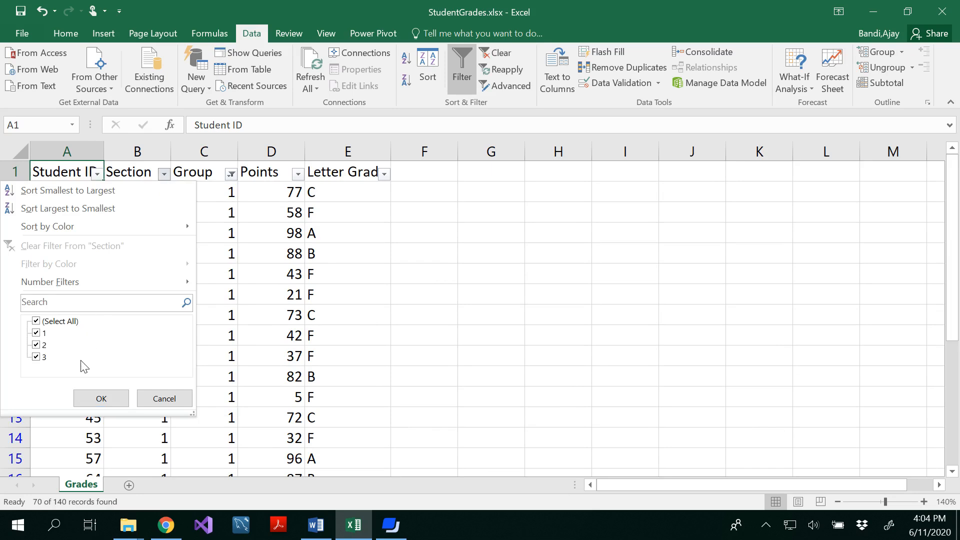
pyautogui.click(100, 398)
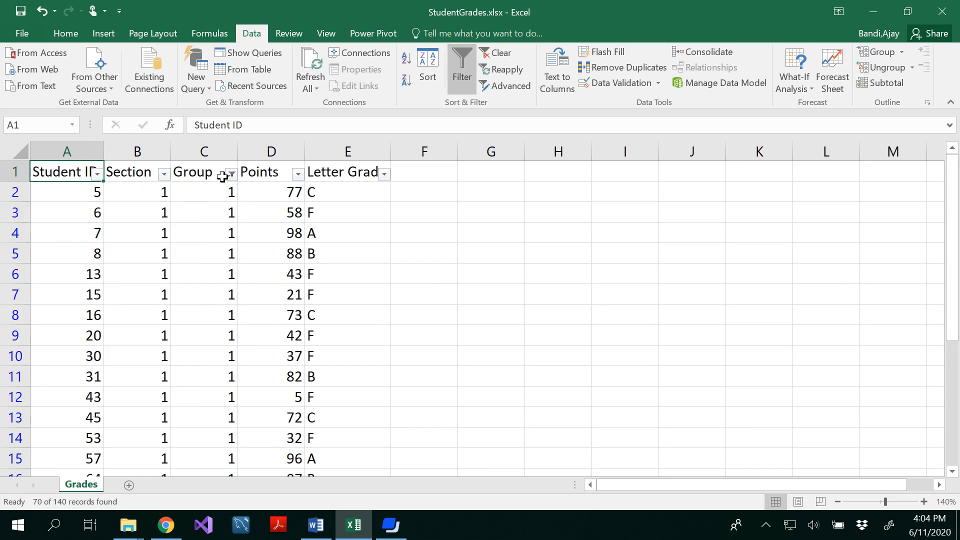
pyautogui.click(231, 174)
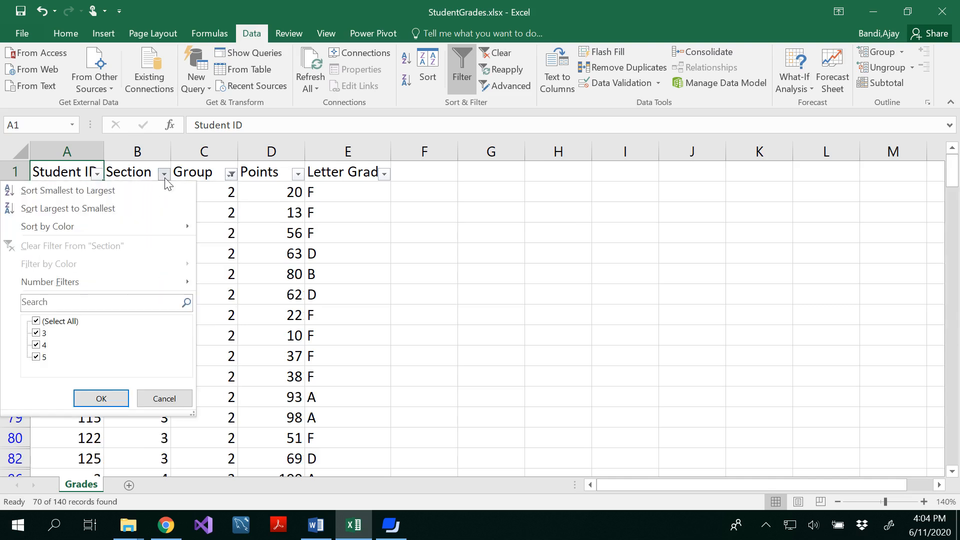
pyautogui.moveTo(67, 343)
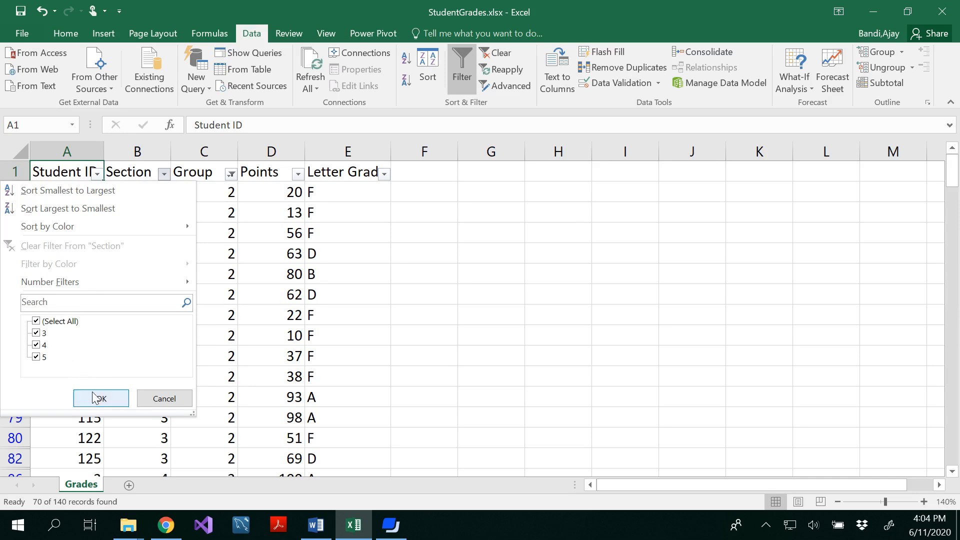
pyautogui.click(100, 398)
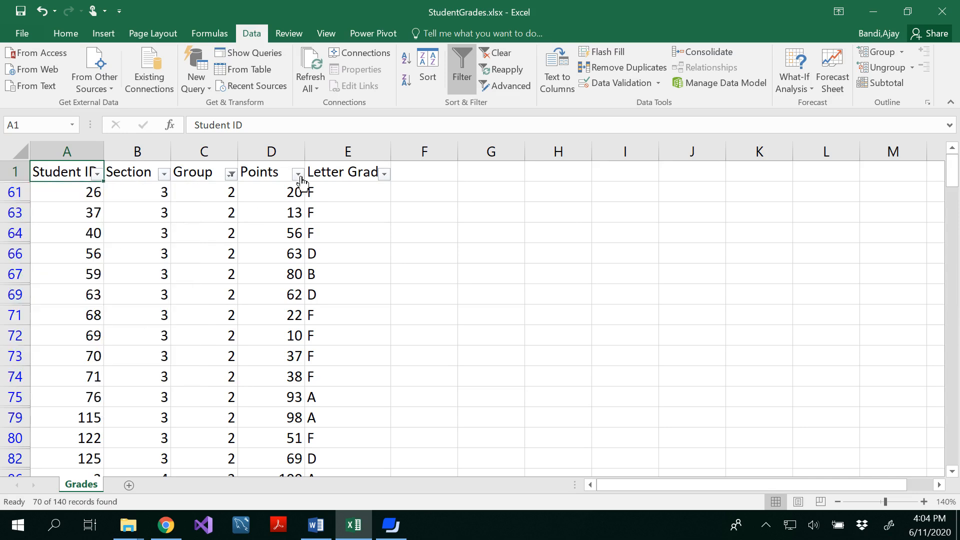
pyautogui.click(298, 173)
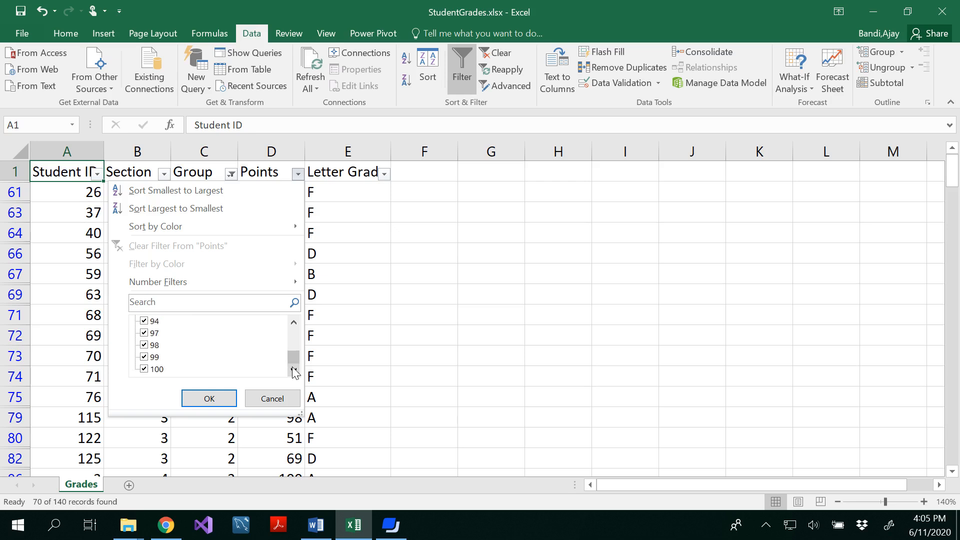
pyautogui.click(208, 397)
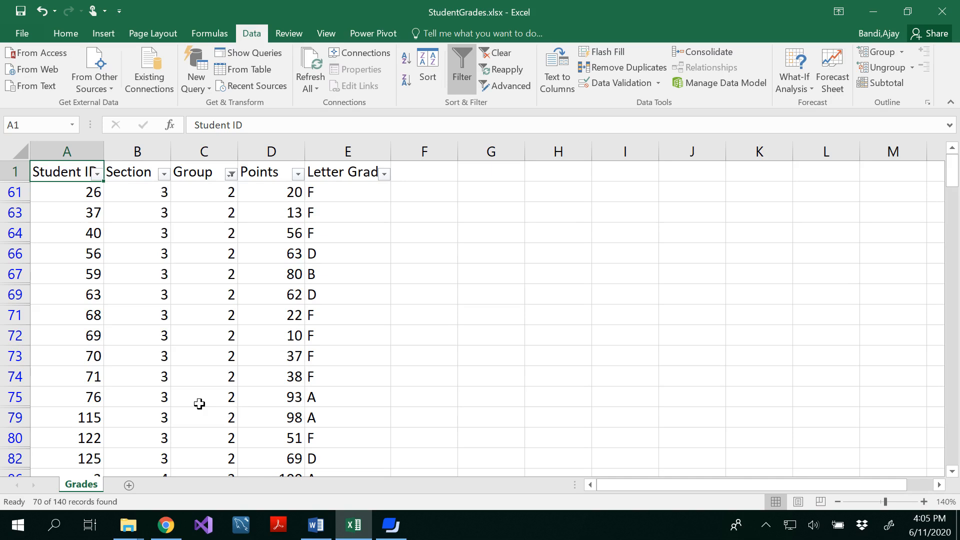
pyautogui.scroll(-3)
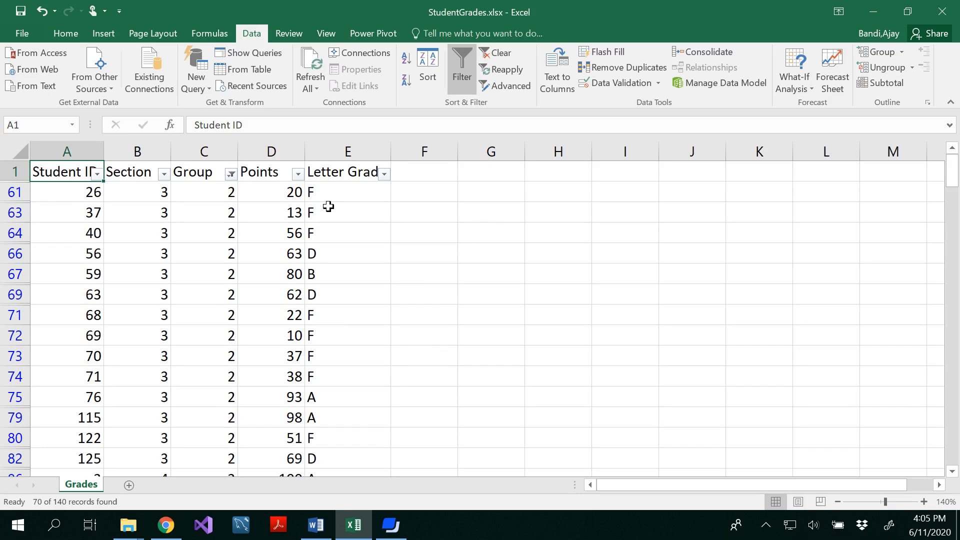
pyautogui.moveTo(316, 526)
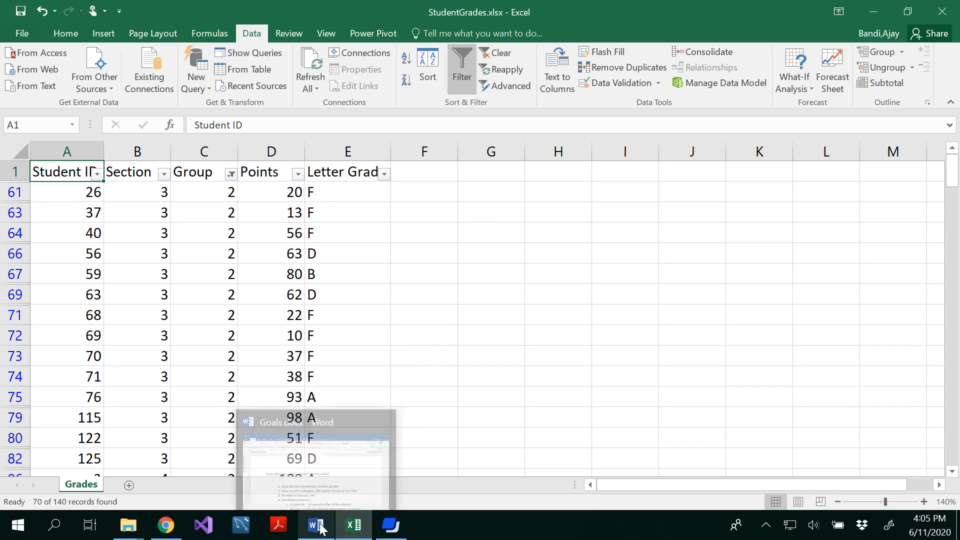
# Switch to Goals.docx and scroll through its data description and attributes list
pyautogui.click(315, 525)
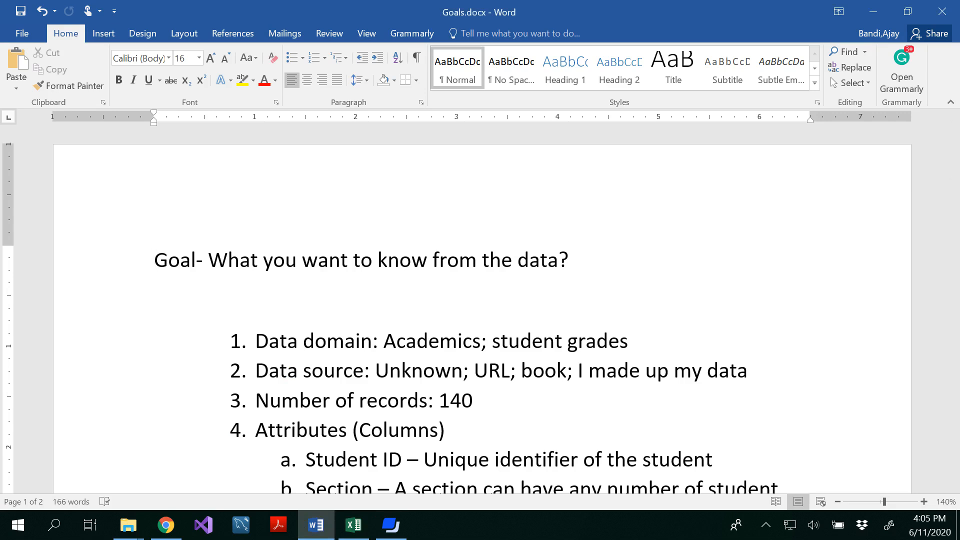
pyautogui.click(154, 260)
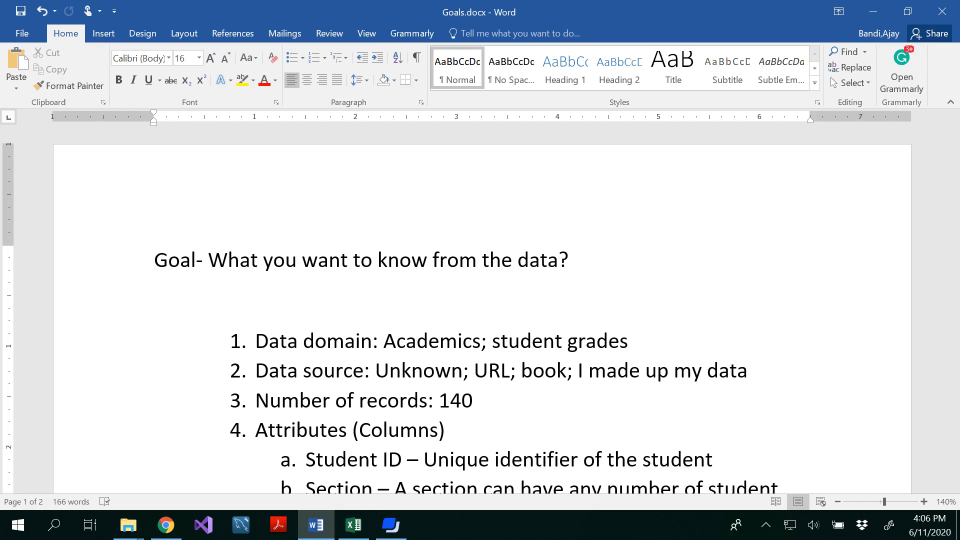
pyautogui.click(153, 259)
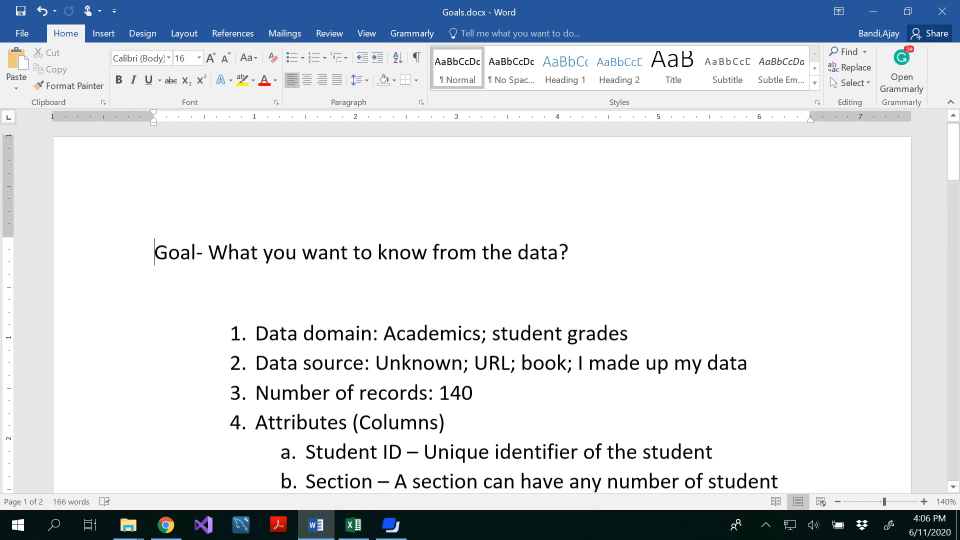
pyautogui.scroll(-3)
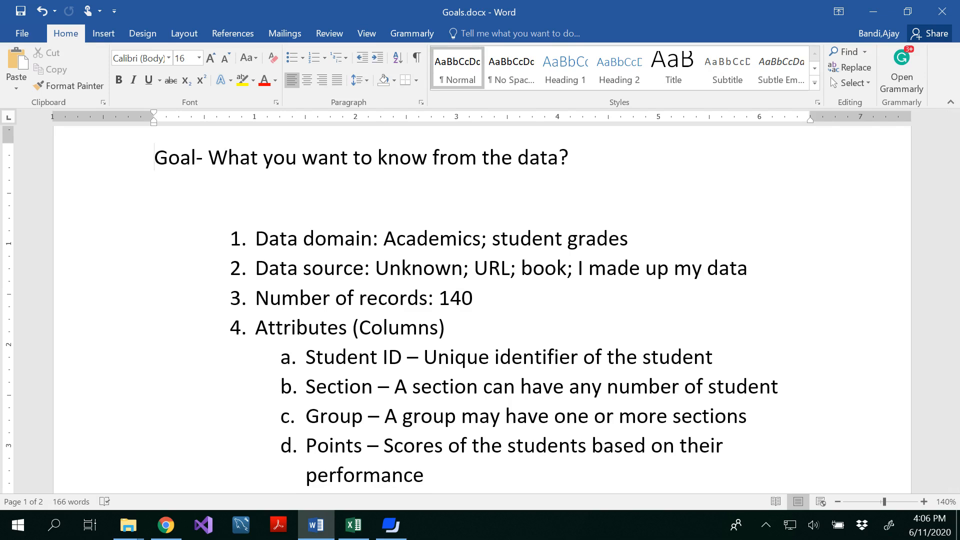
pyautogui.click(155, 157)
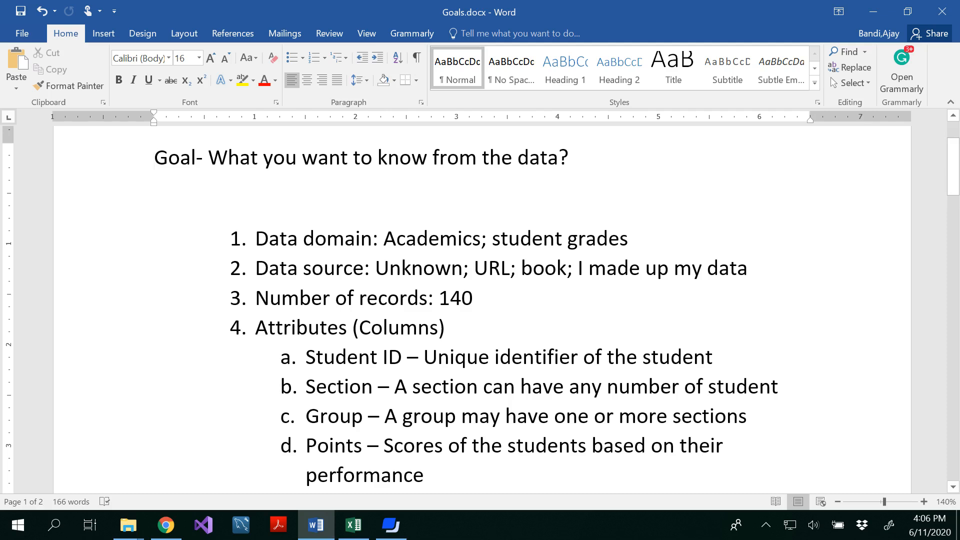
# Underline 'I made up my data' and change 'student' to 'students' in item b
pyautogui.moveTo(579, 267); pyautogui.dragTo(744, 268)
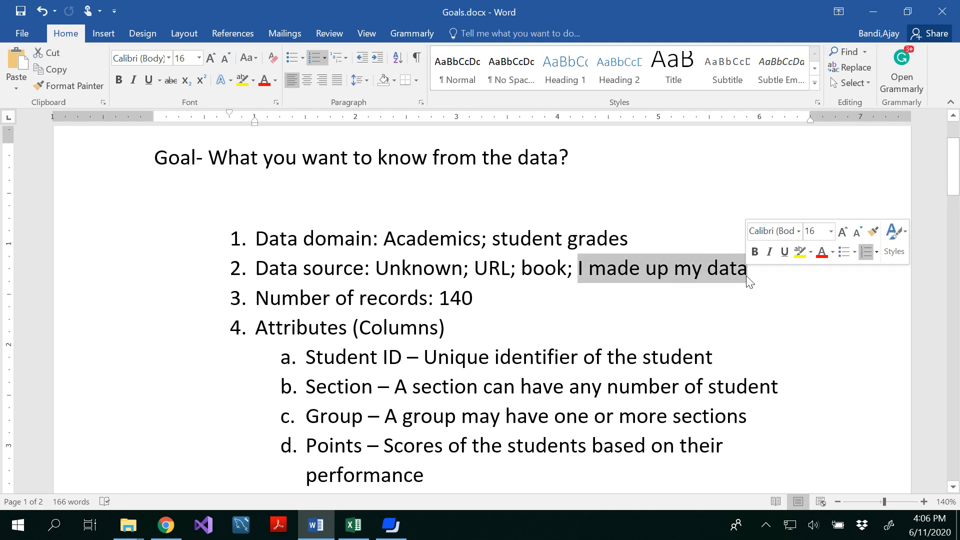
pyautogui.click(148, 80)
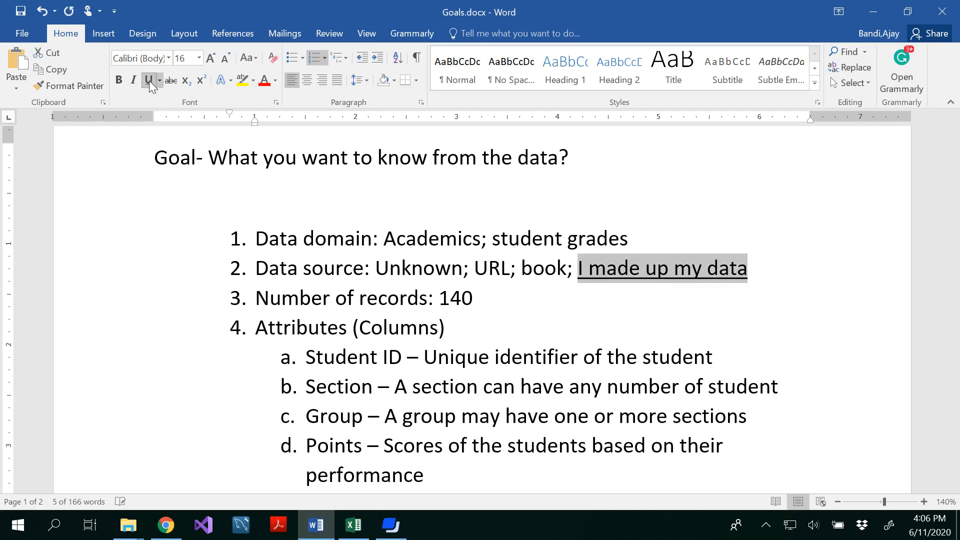
pyautogui.click(533, 268)
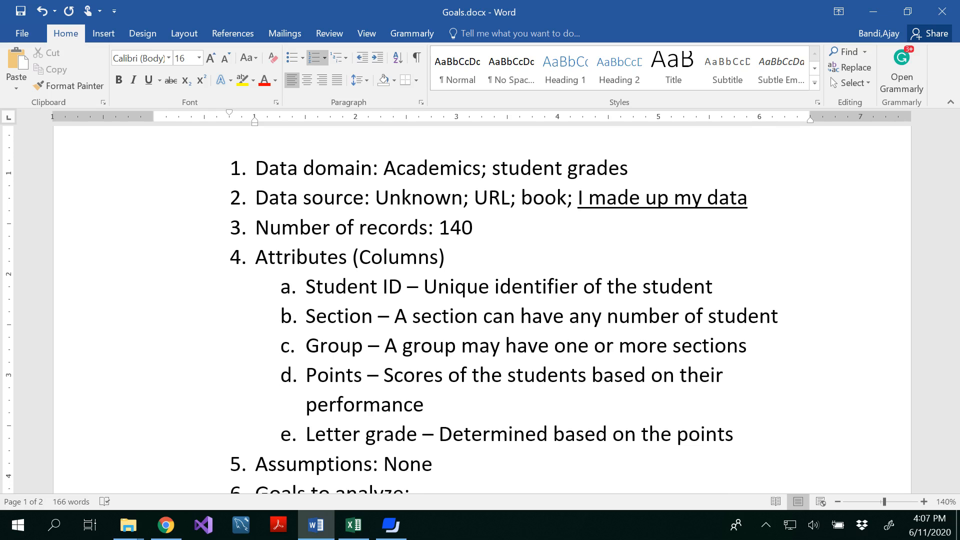
pyautogui.click(531, 197)
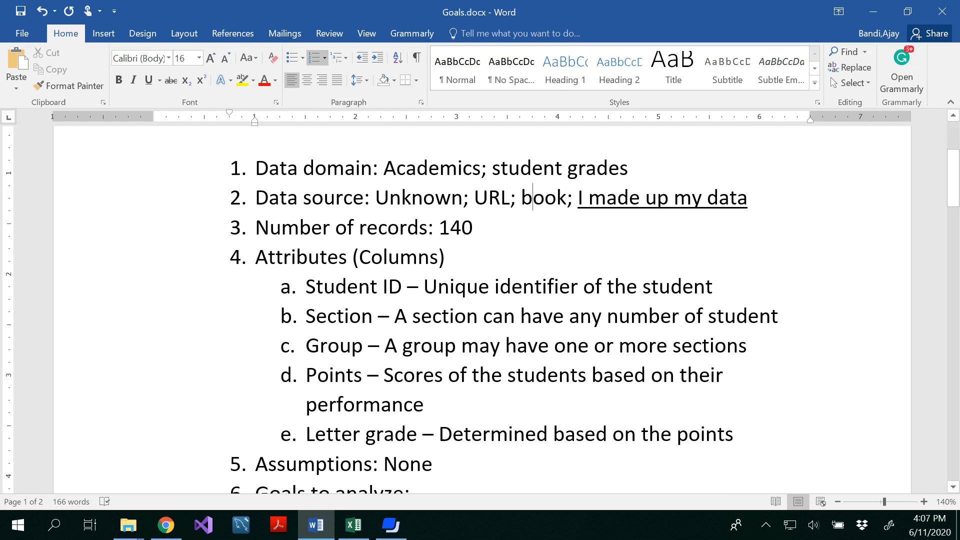
pyautogui.write('s')
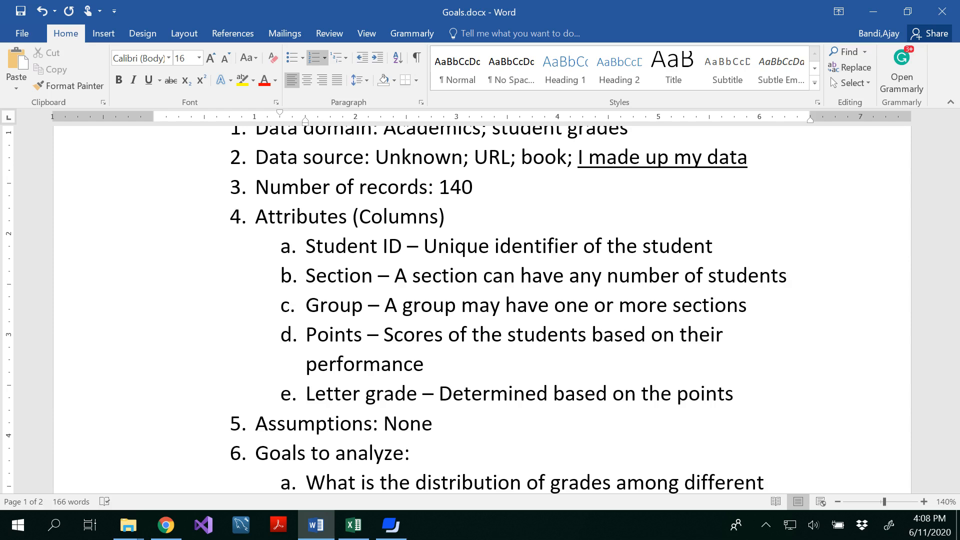
pyautogui.scroll(-3)
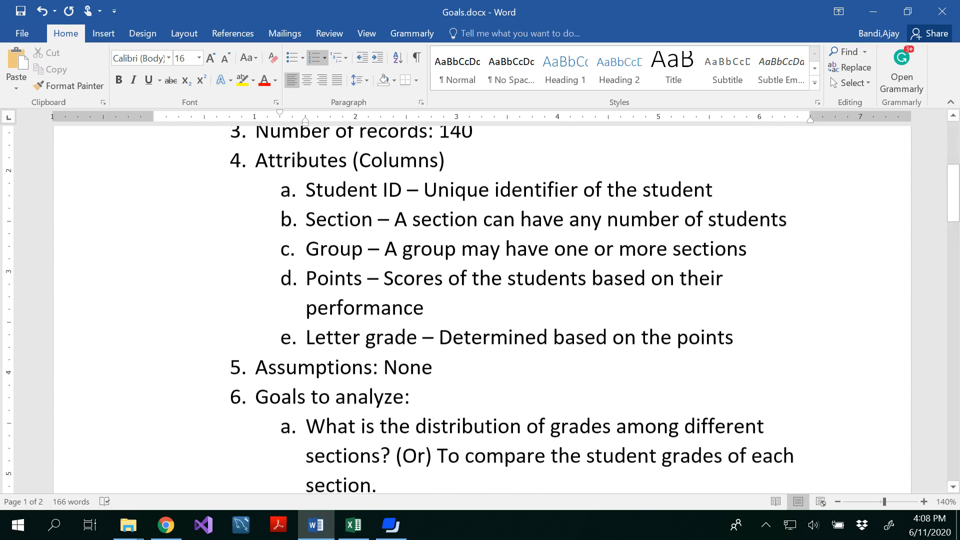
pyautogui.scroll(-3)
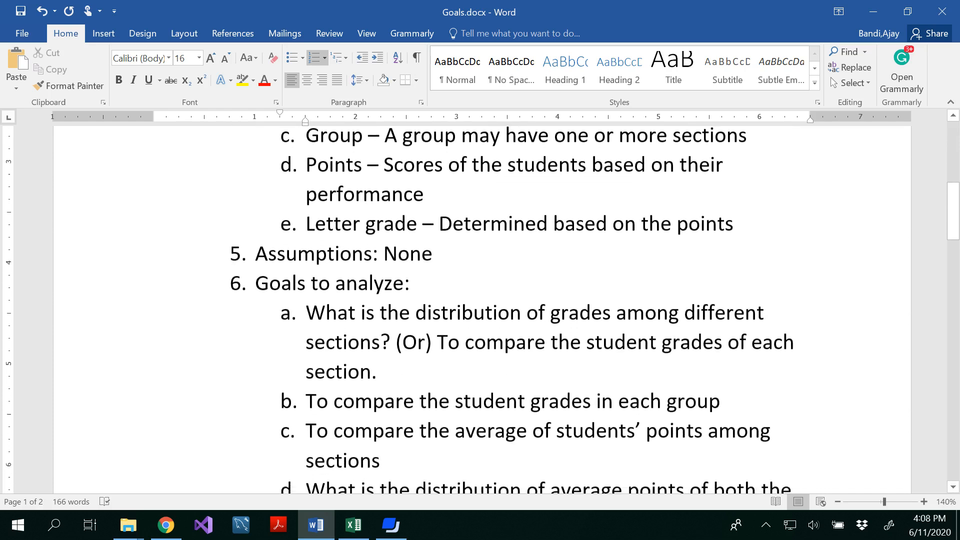
pyautogui.scroll(-3)
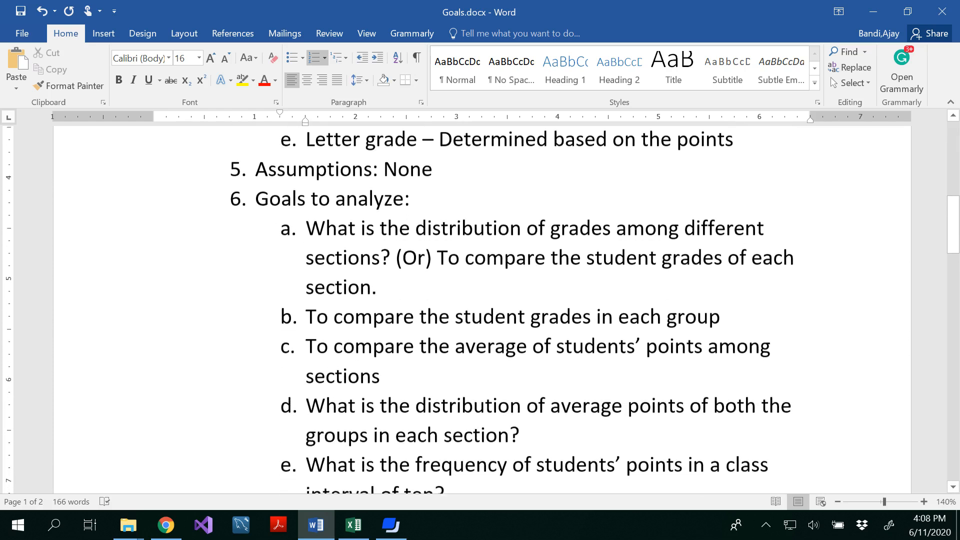
pyautogui.scroll(-3)
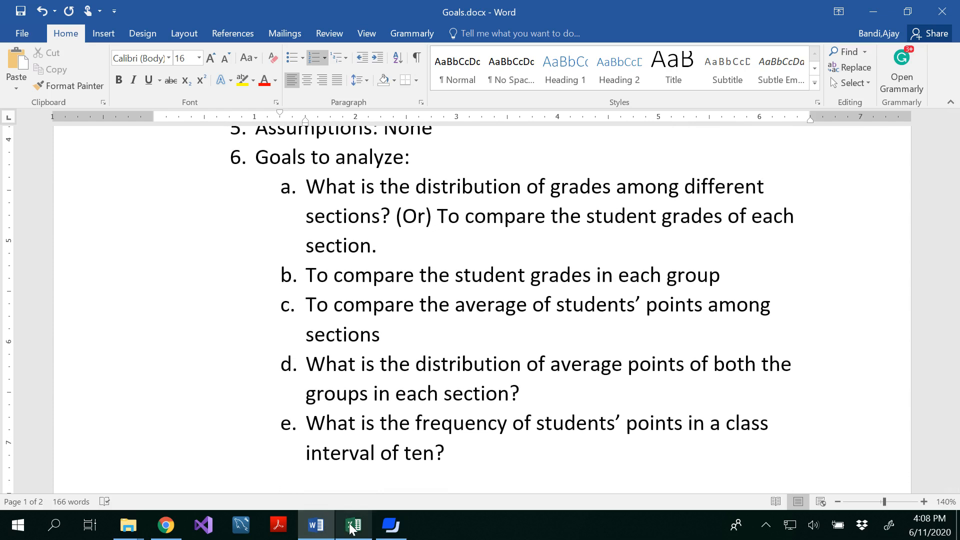
# Switch to StudentGrades.xlsx from the taskbar
pyautogui.click(353, 525)
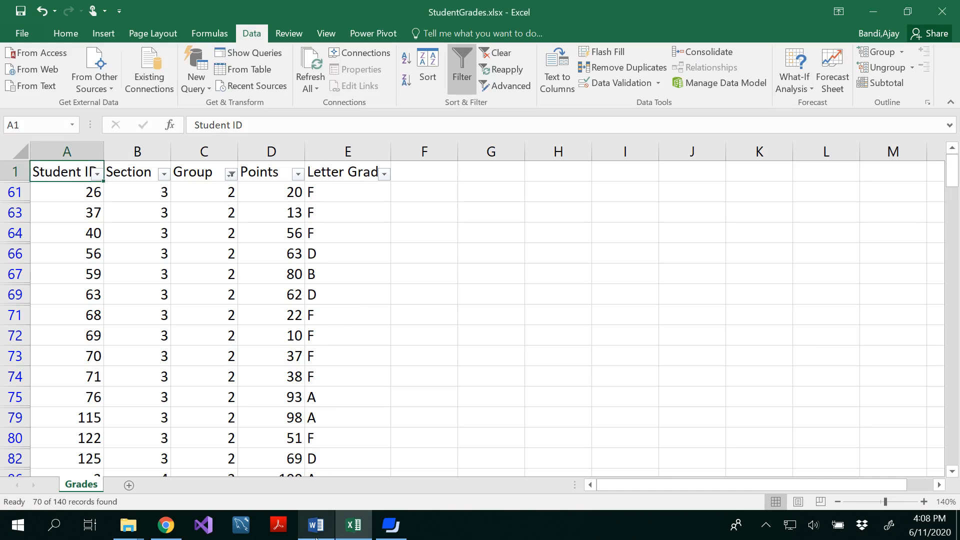
# Switch back to Goals.docx from the taskbar
pyautogui.click(315, 525)
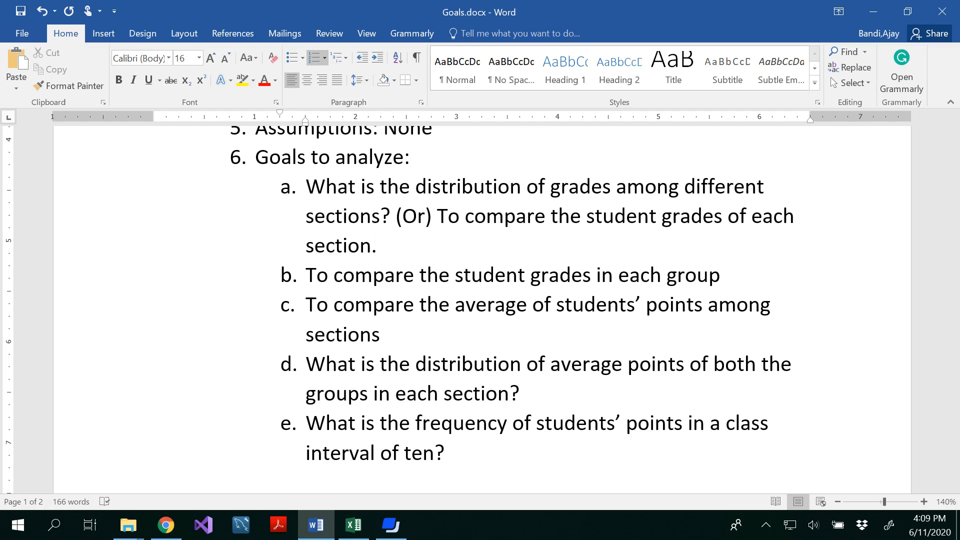
pyautogui.click(378, 245)
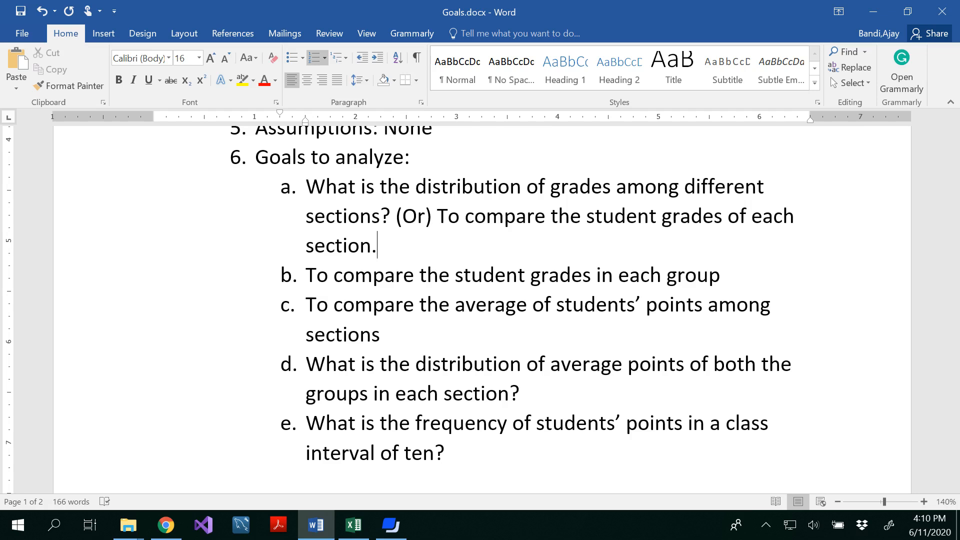
pyautogui.scroll(-3)
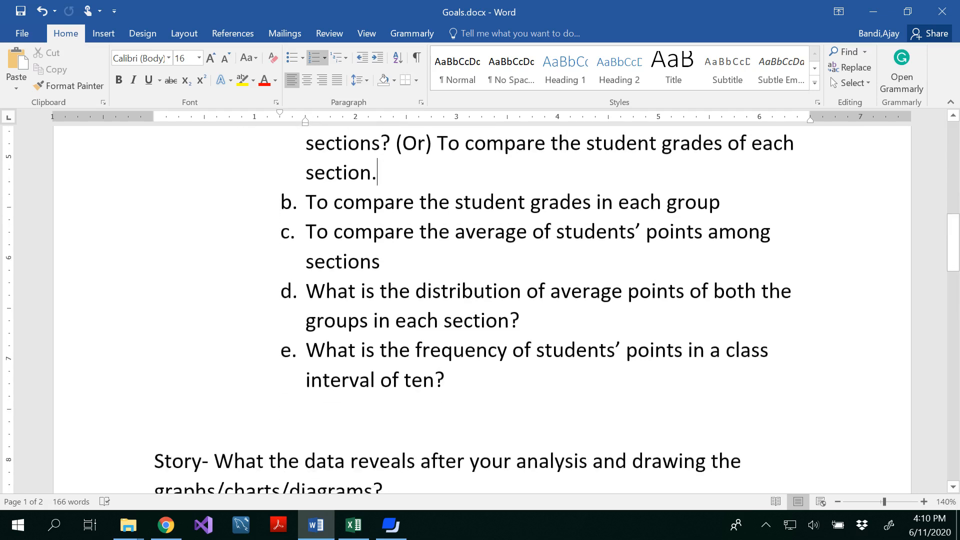
pyautogui.scroll(-3)
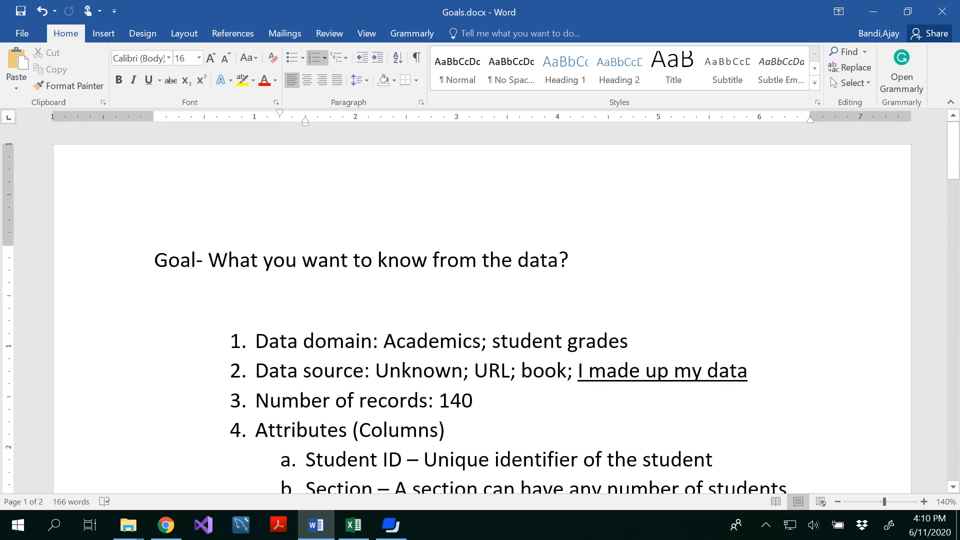
pyautogui.scroll(-3)
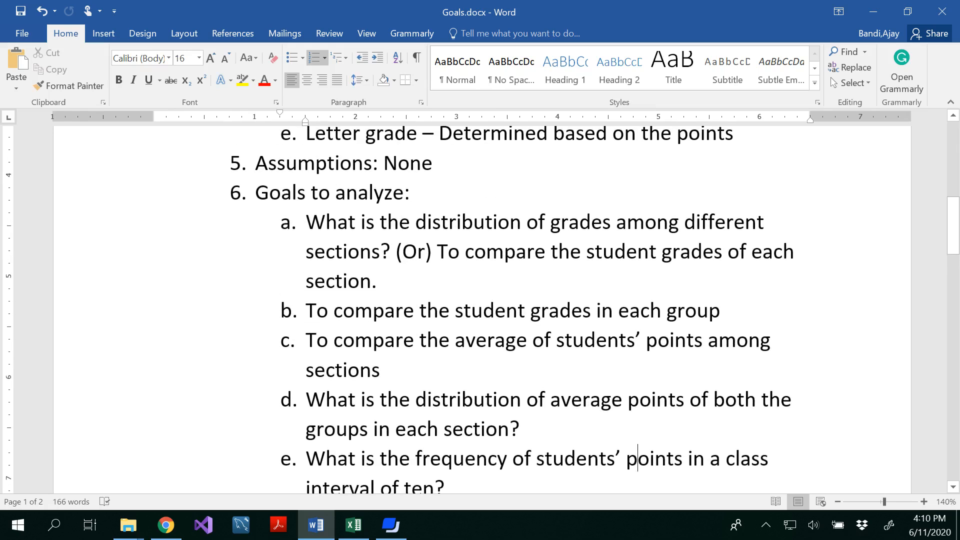
pyautogui.scroll(-3)
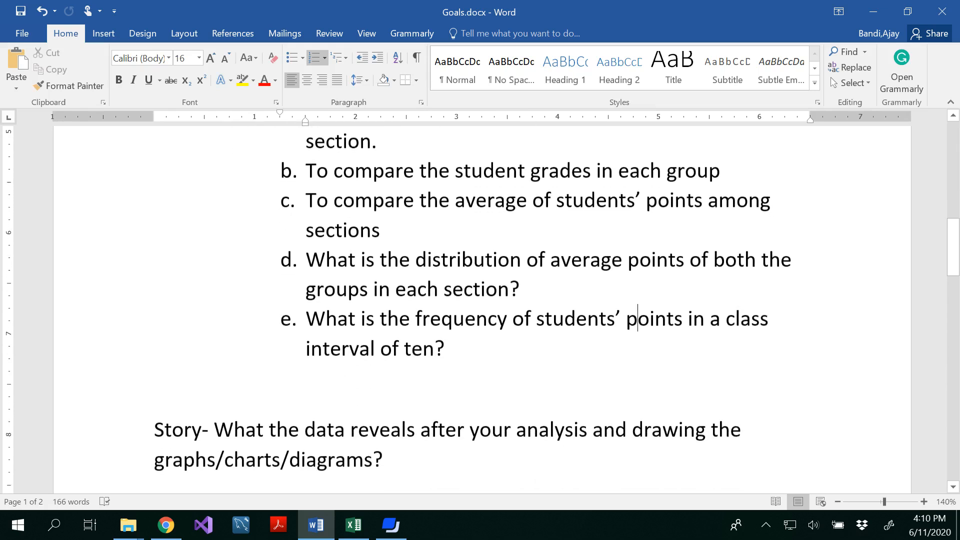